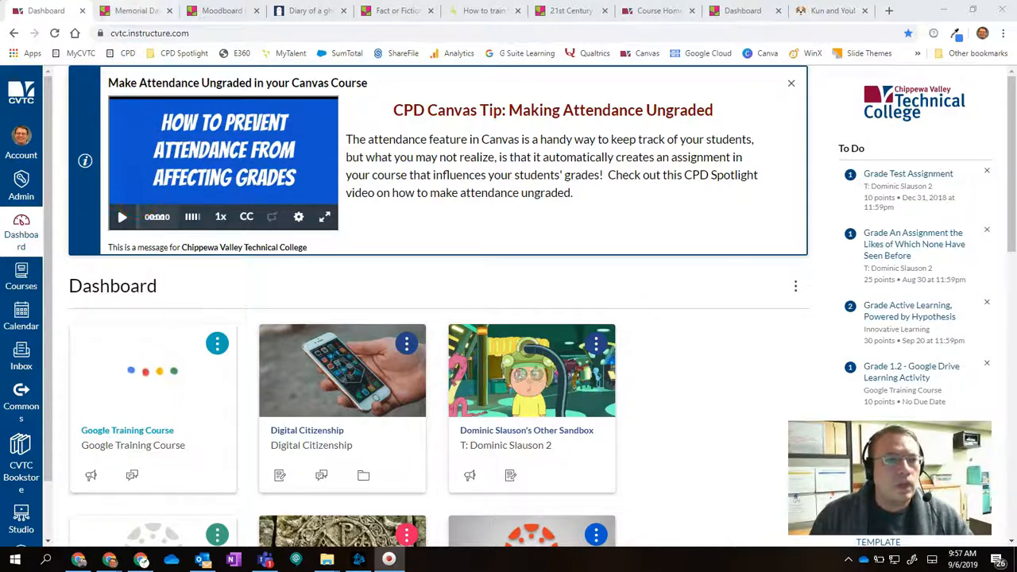
# Open the Memorial Days Around the World padlet and scroll through its country posts.
pyautogui.click(135, 11)
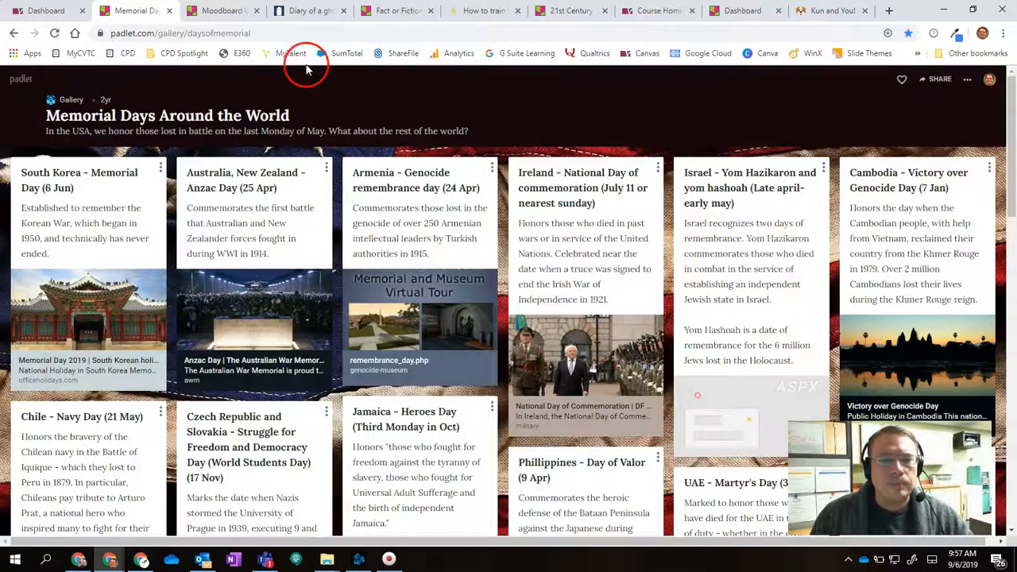
pyautogui.scroll(-3)
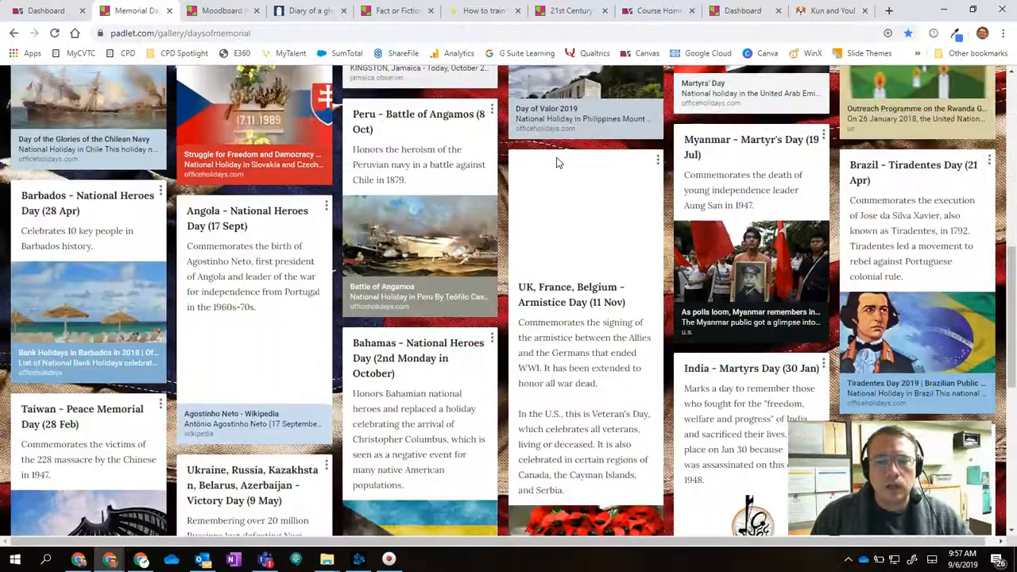
pyautogui.scroll(-3)
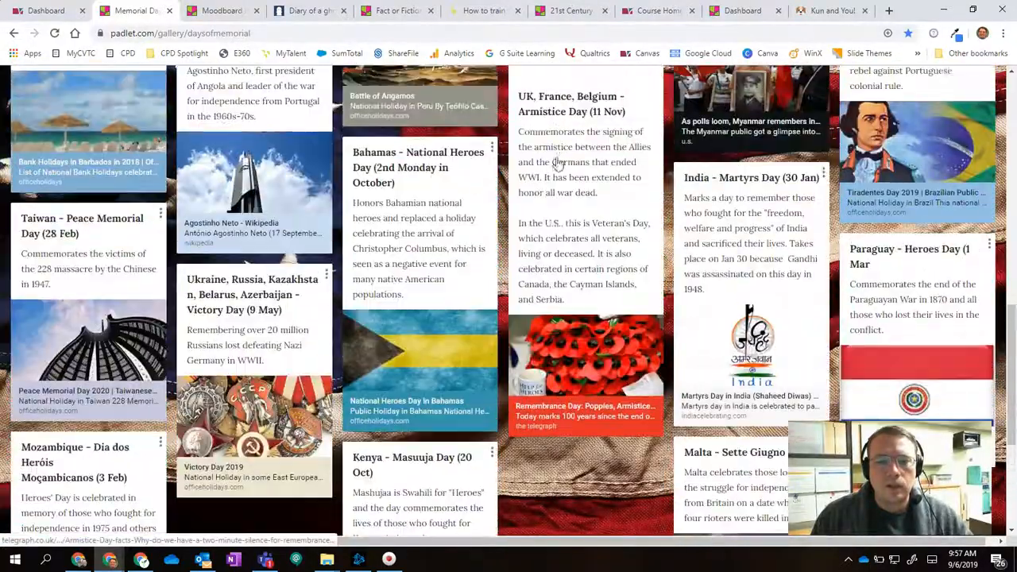
pyautogui.scroll(-3)
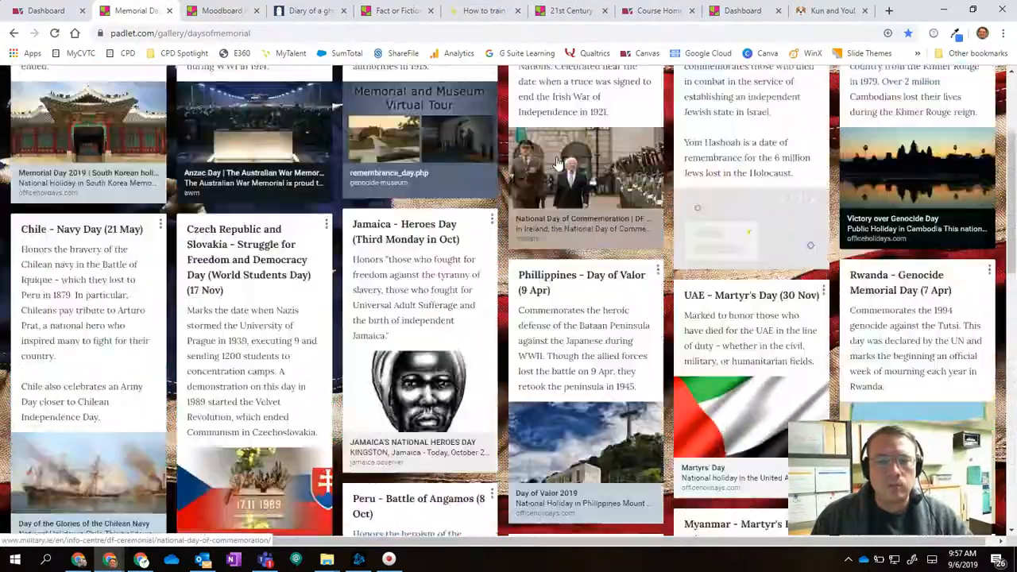
pyautogui.scroll(3)
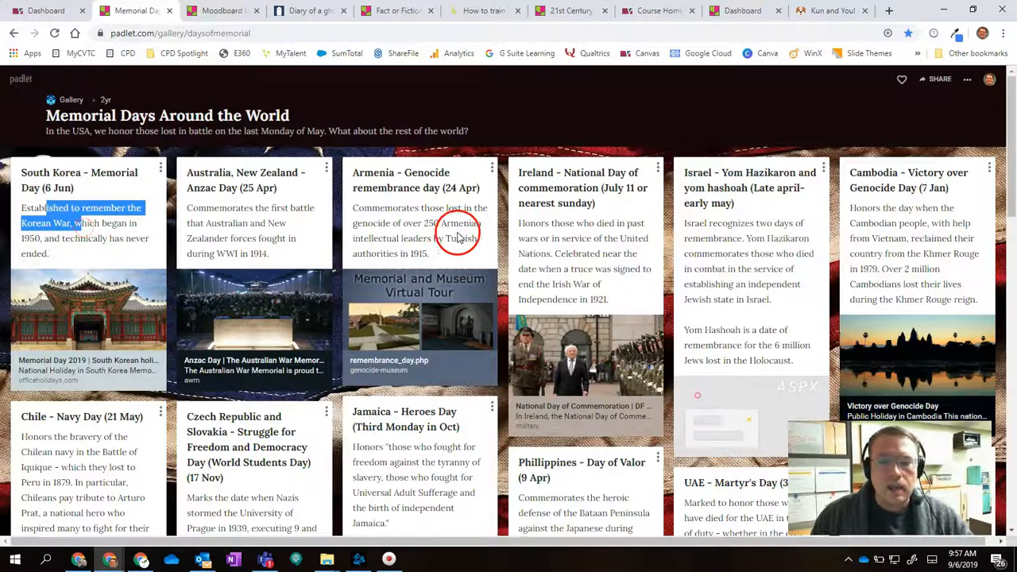
pyautogui.scroll(-3)
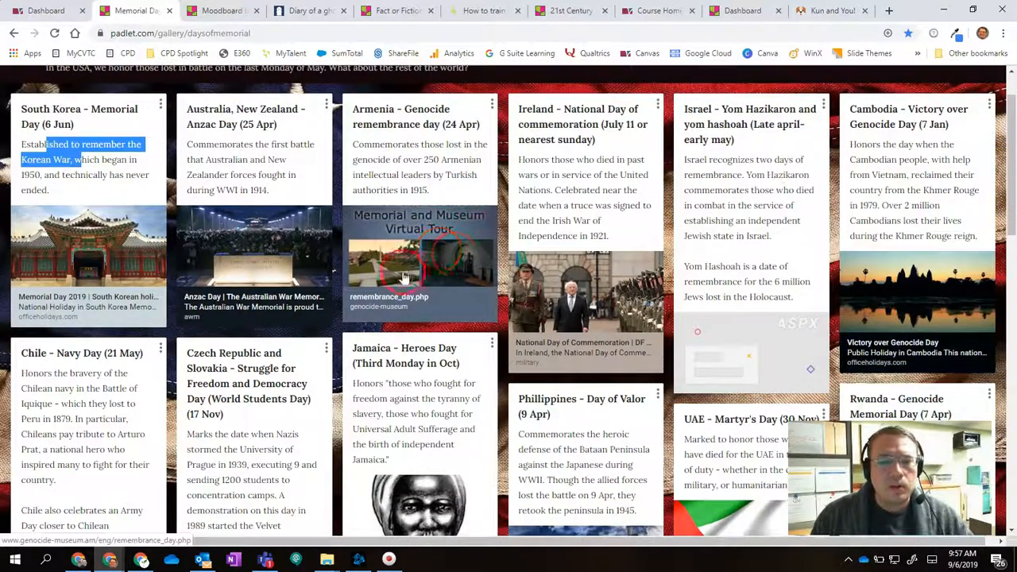
pyautogui.scroll(-3)
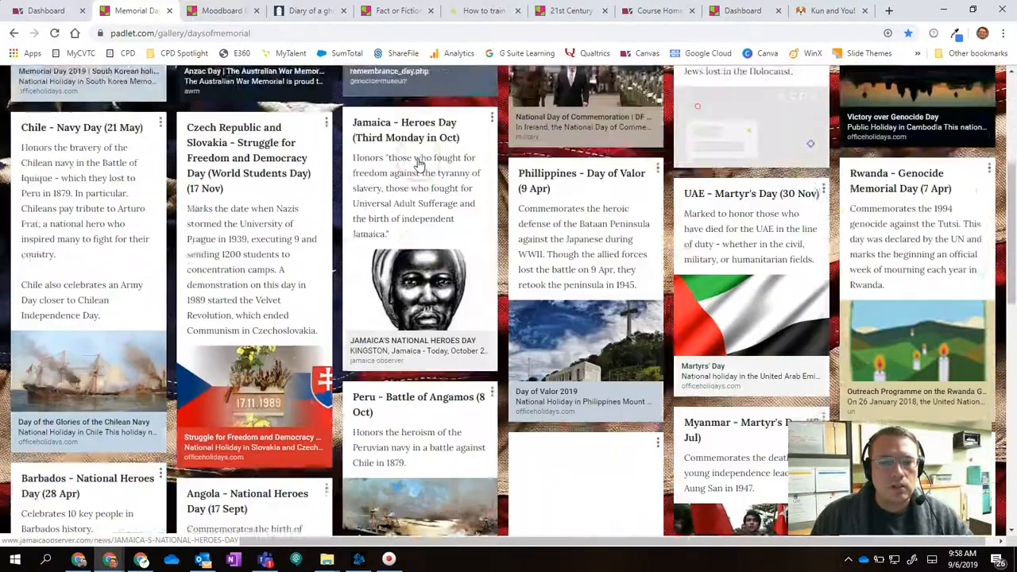
pyautogui.scroll(3)
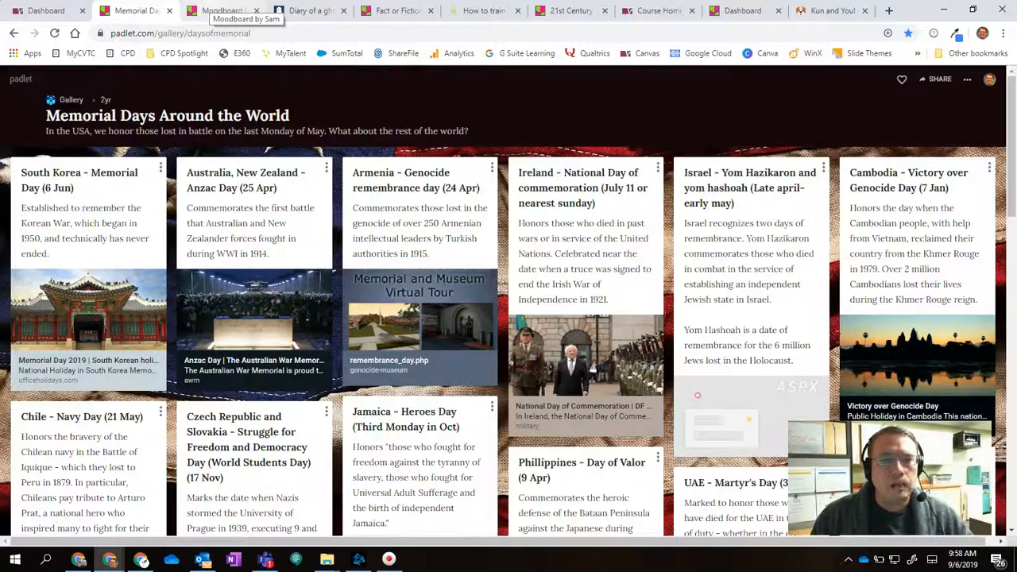
# Switch to the Moodboard by Sam padlet and browse its image collage.
pyautogui.click(222, 10)
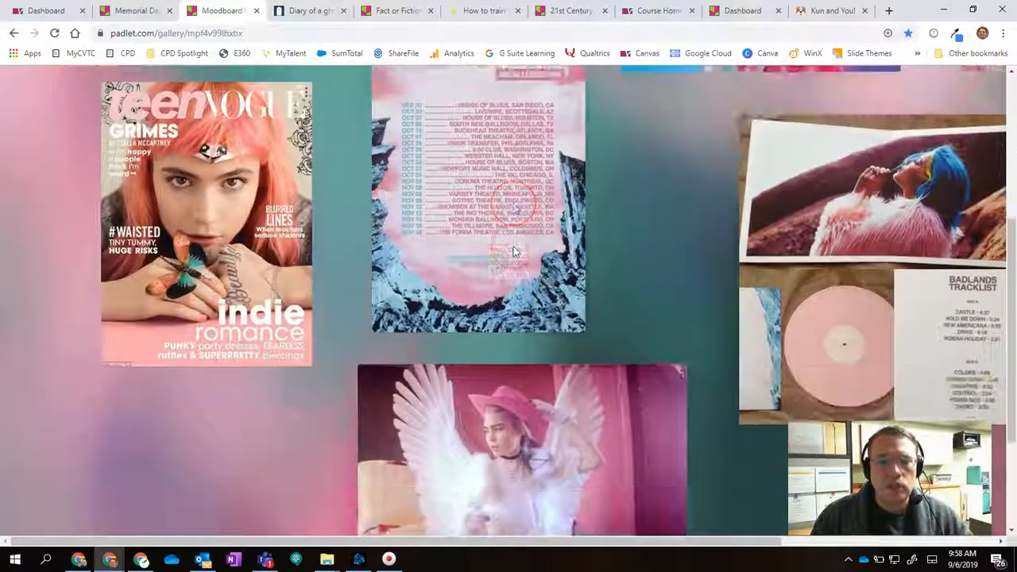
pyautogui.scroll(3)
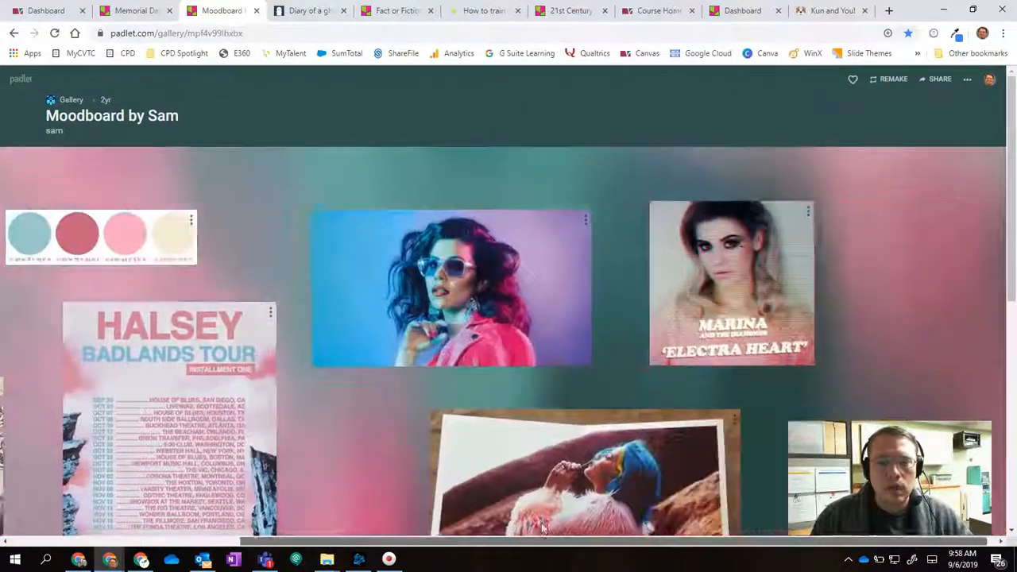
pyautogui.scroll(-3)
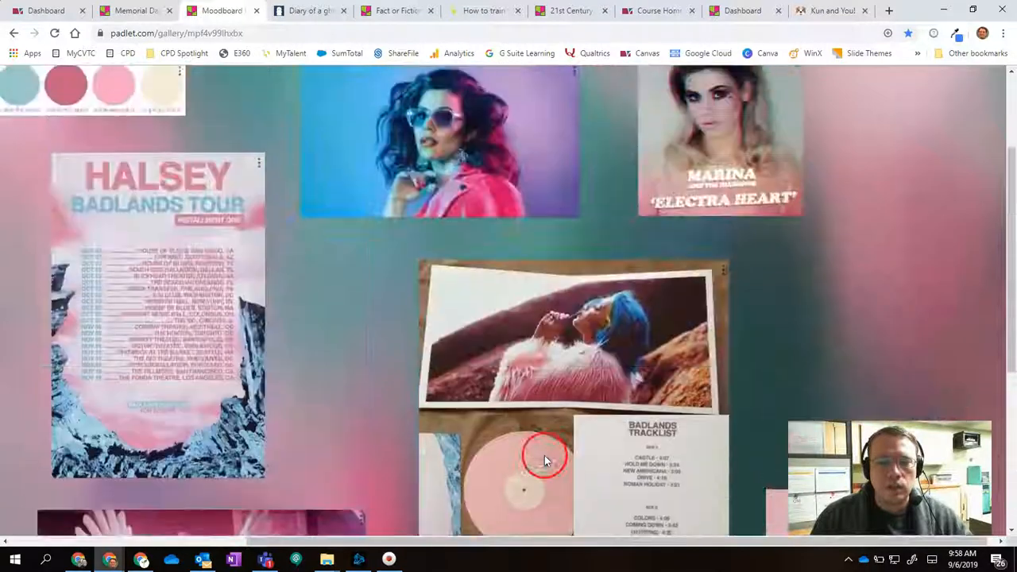
pyautogui.scroll(3)
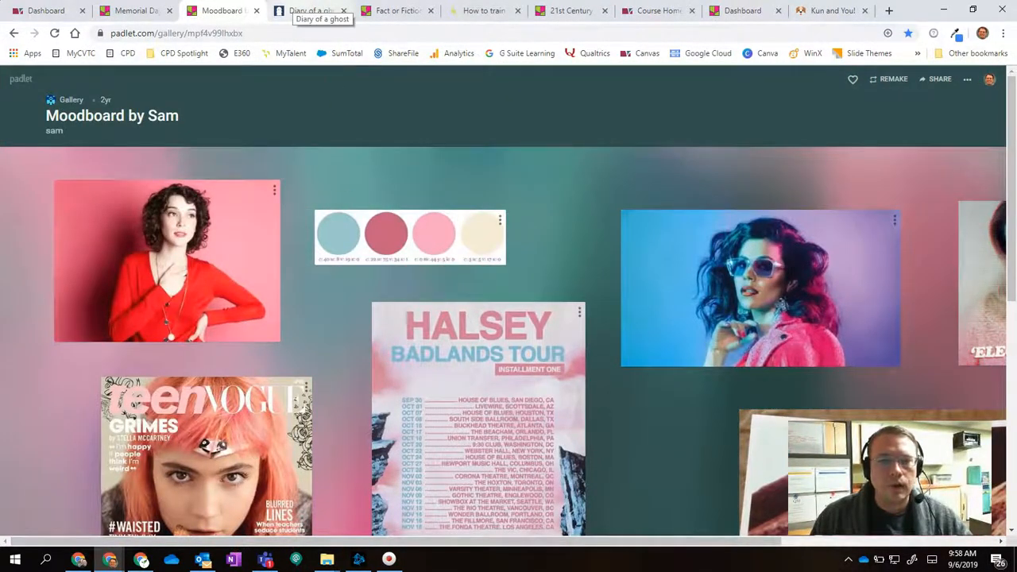
# Switch to the Diary of a ghost padlet and scroll through its story installments.
pyautogui.click(310, 10)
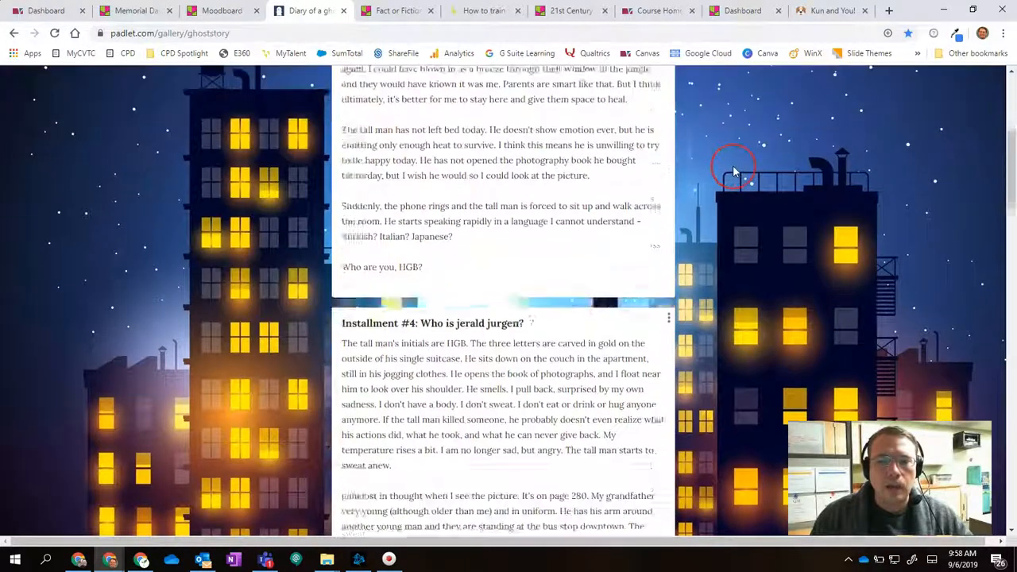
pyautogui.scroll(-3)
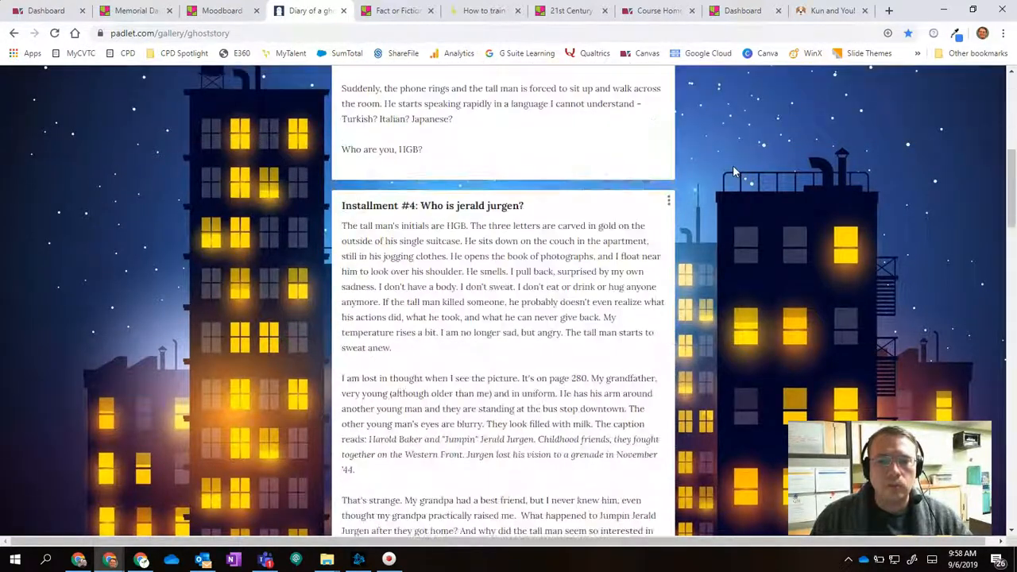
pyautogui.scroll(3)
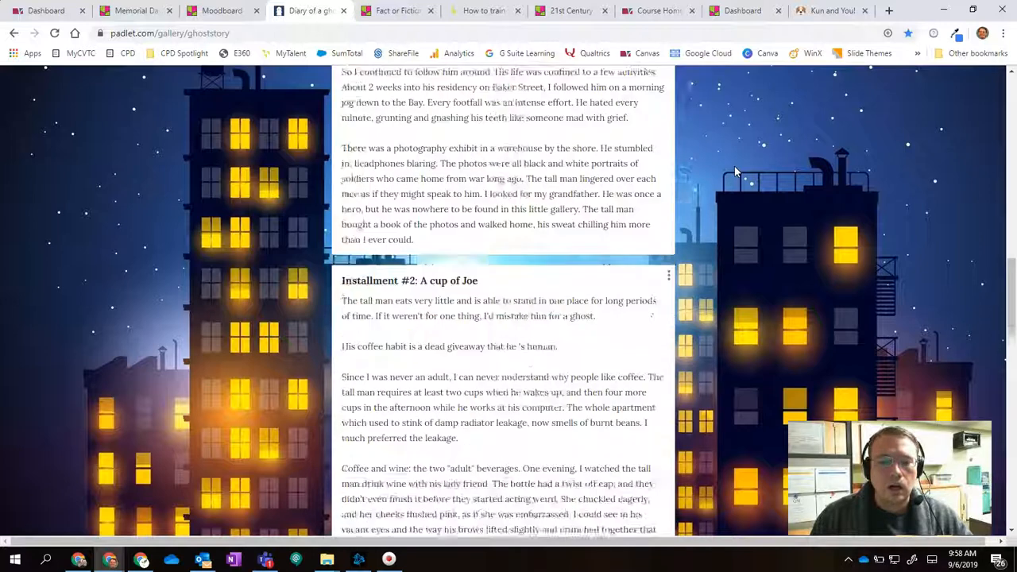
pyautogui.scroll(3)
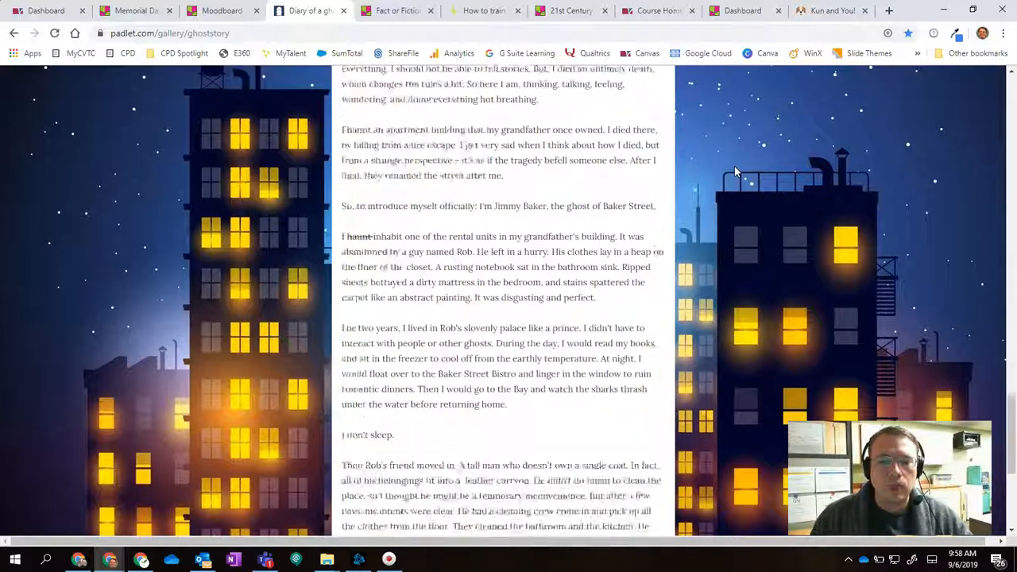
pyautogui.scroll(-3)
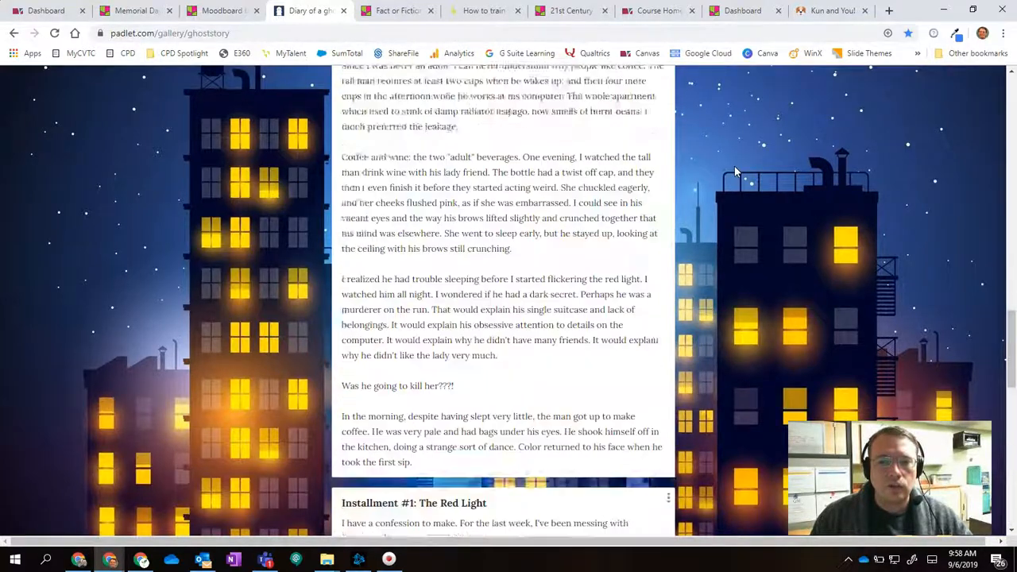
pyautogui.scroll(3)
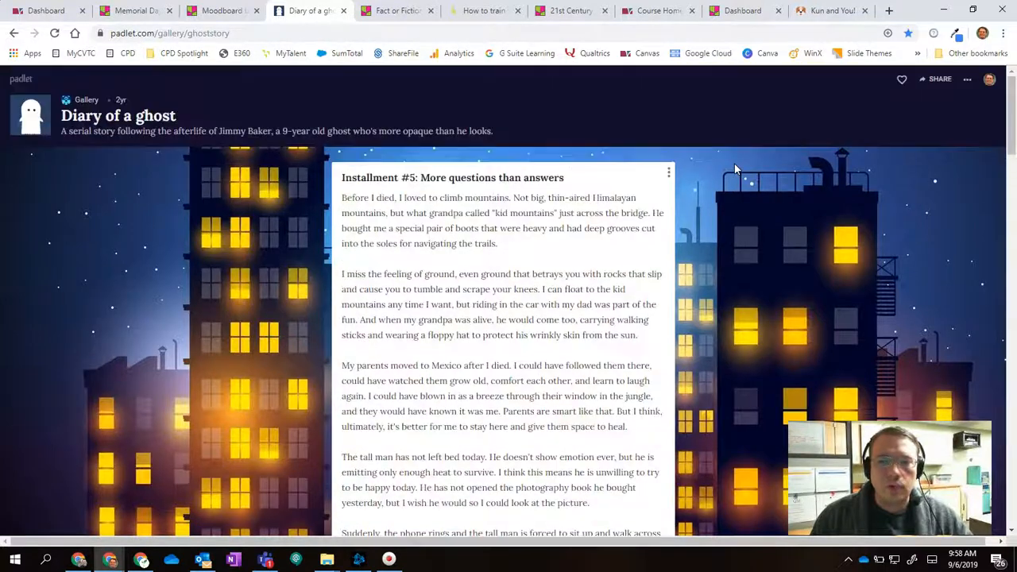
# Switch to the Fact or Fiction padlet to view its upvote and downvote claim posts.
pyautogui.click(391, 10)
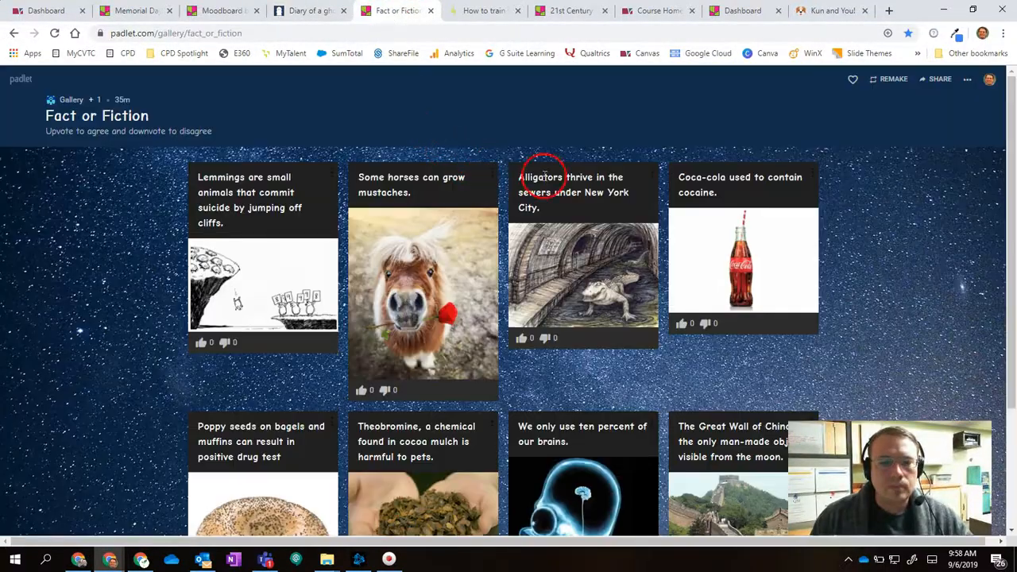
pyautogui.scroll(3)
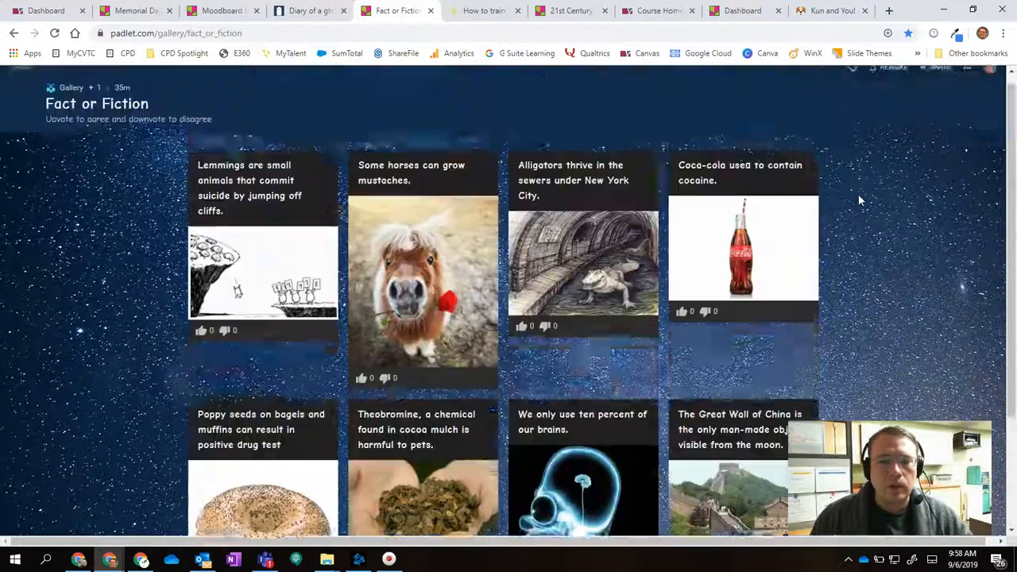
pyautogui.scroll(3)
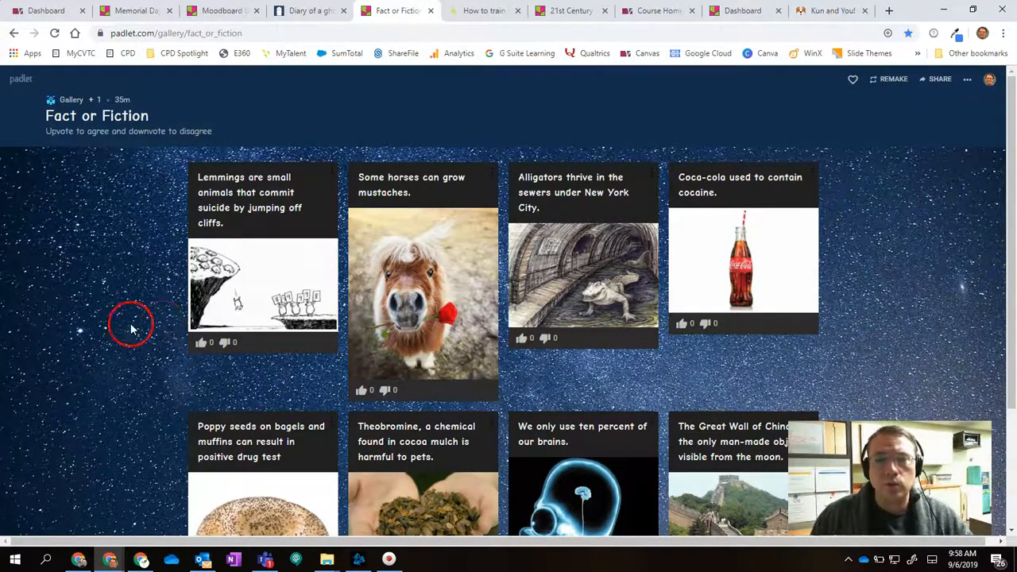
pyautogui.moveTo(159, 362)
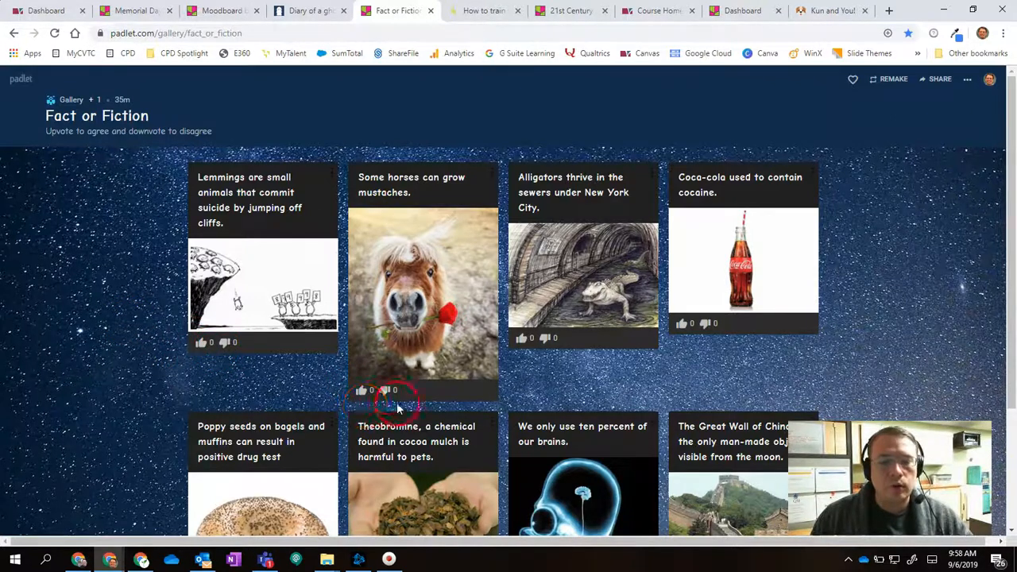
pyautogui.moveTo(671, 344)
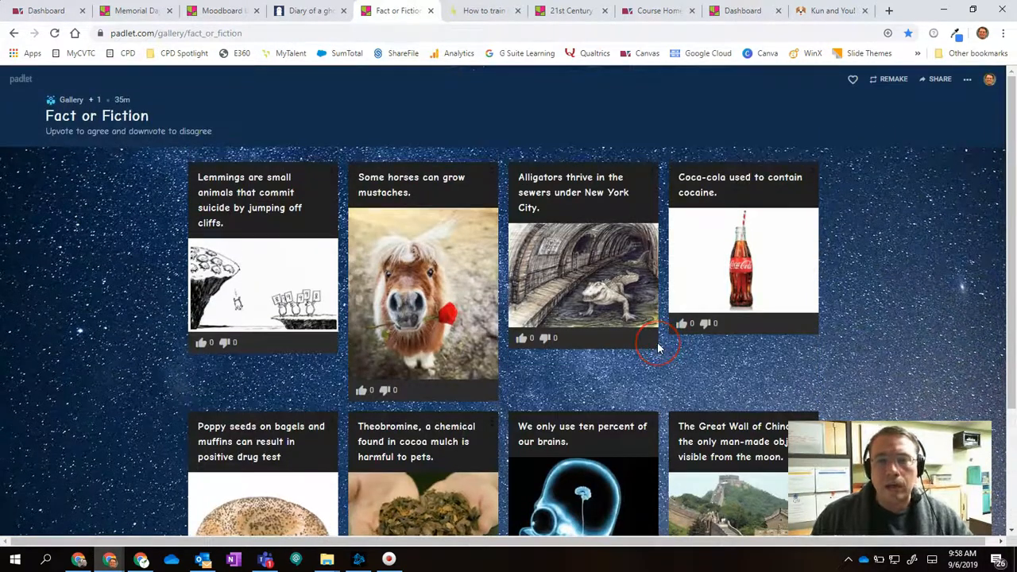
pyautogui.click(483, 10)
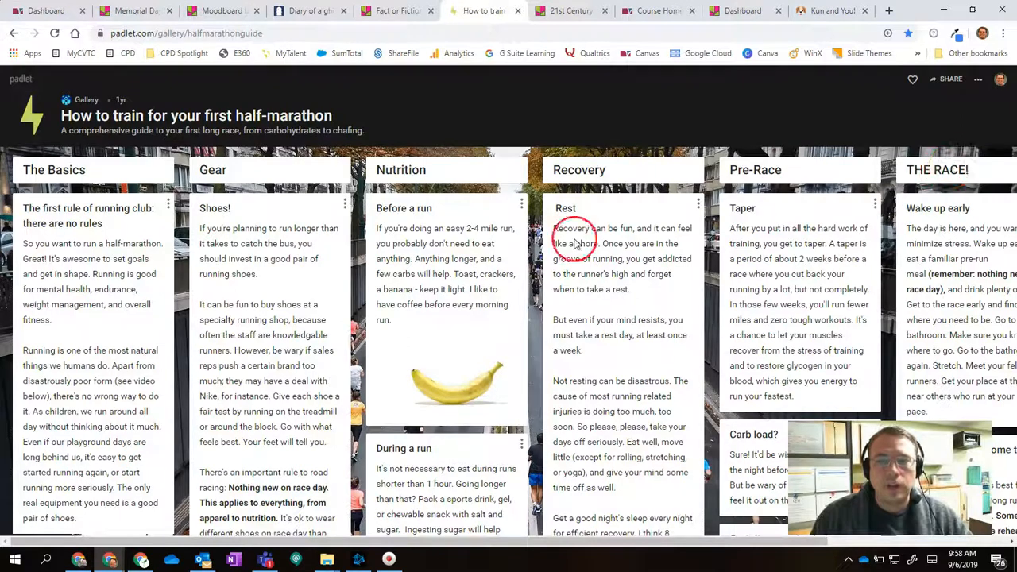
pyautogui.scroll(-3)
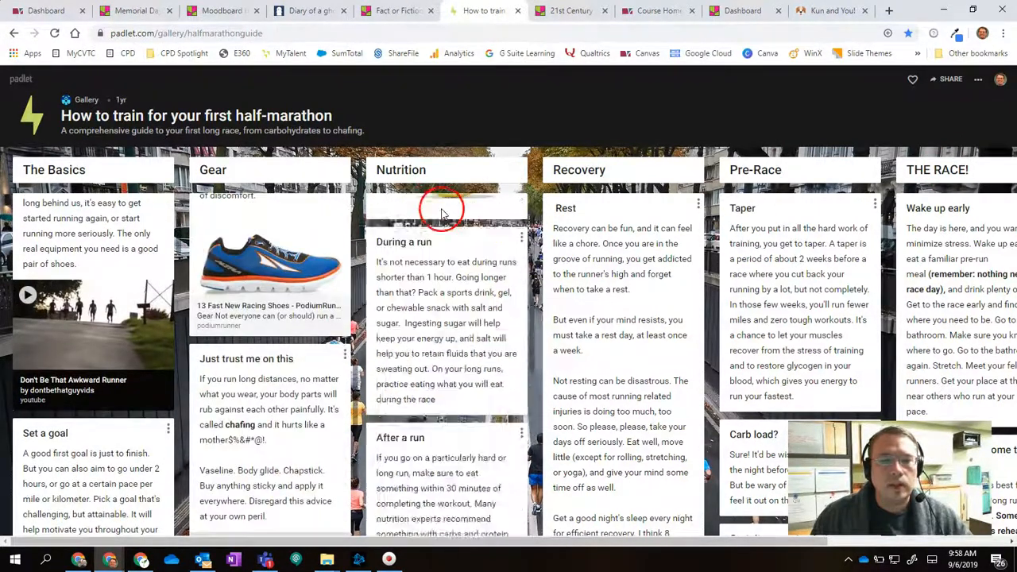
pyautogui.scroll(3)
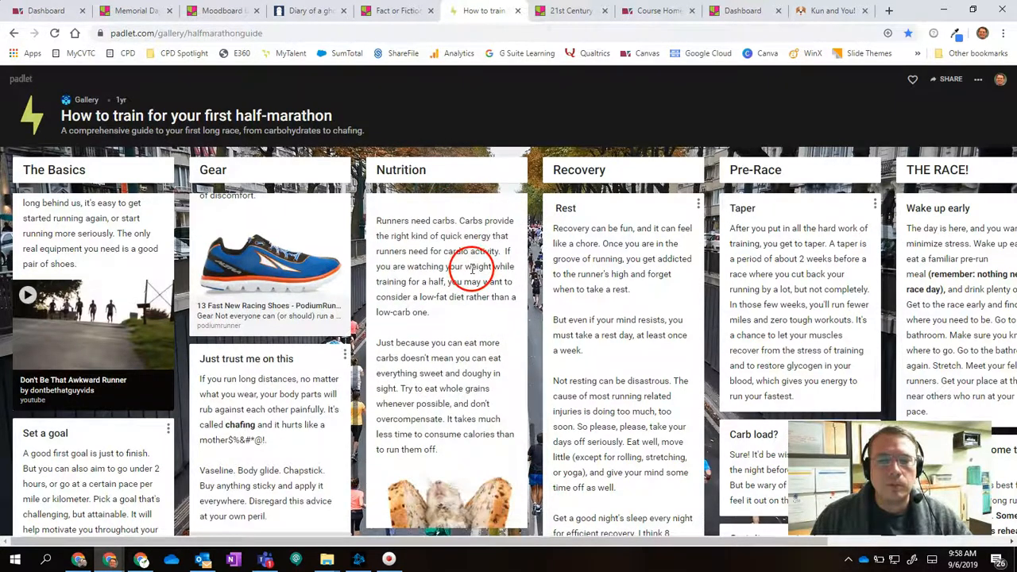
pyautogui.scroll(-3)
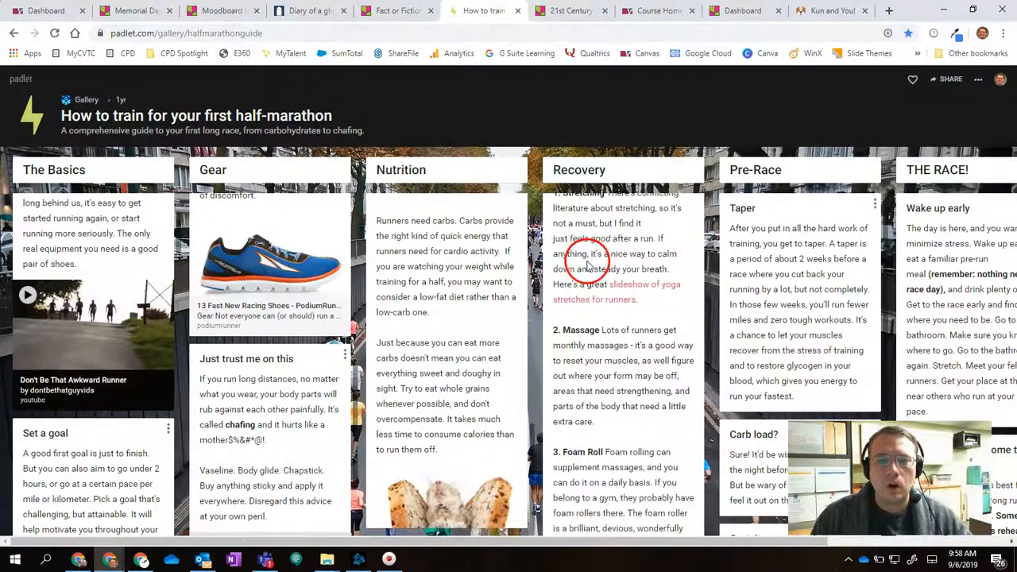
pyautogui.scroll(-3)
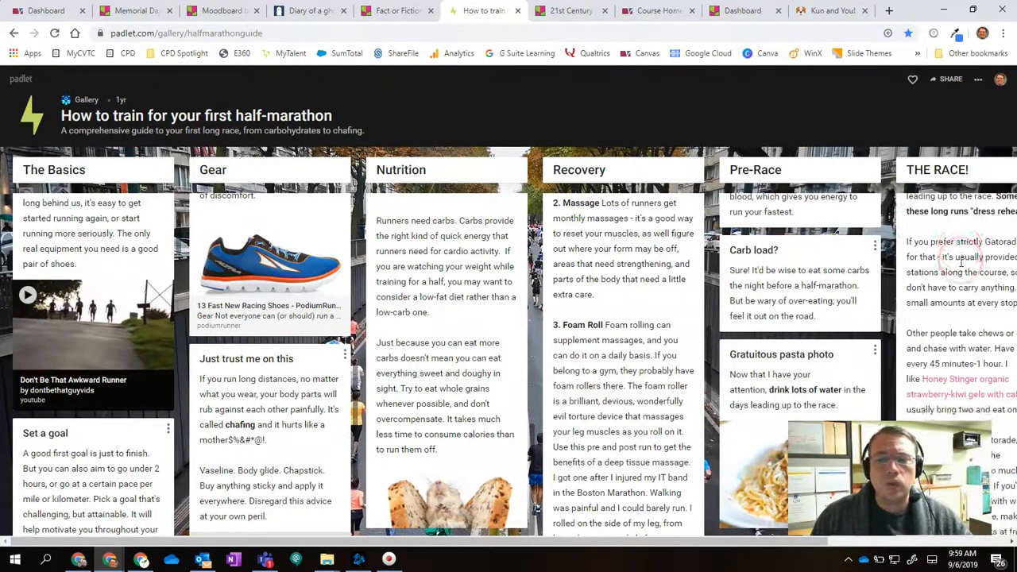
pyautogui.scroll(-3)
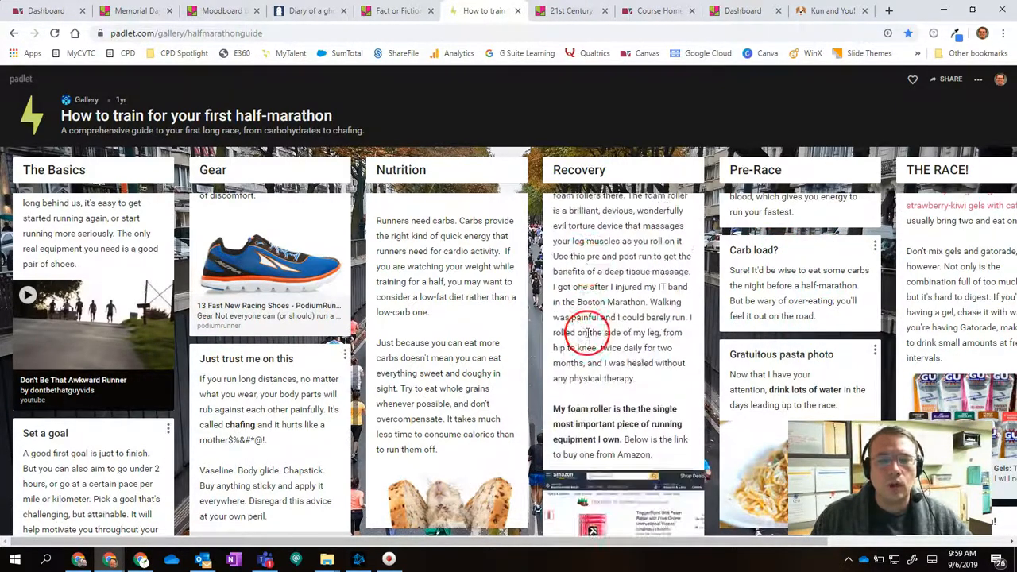
pyautogui.scroll(-3)
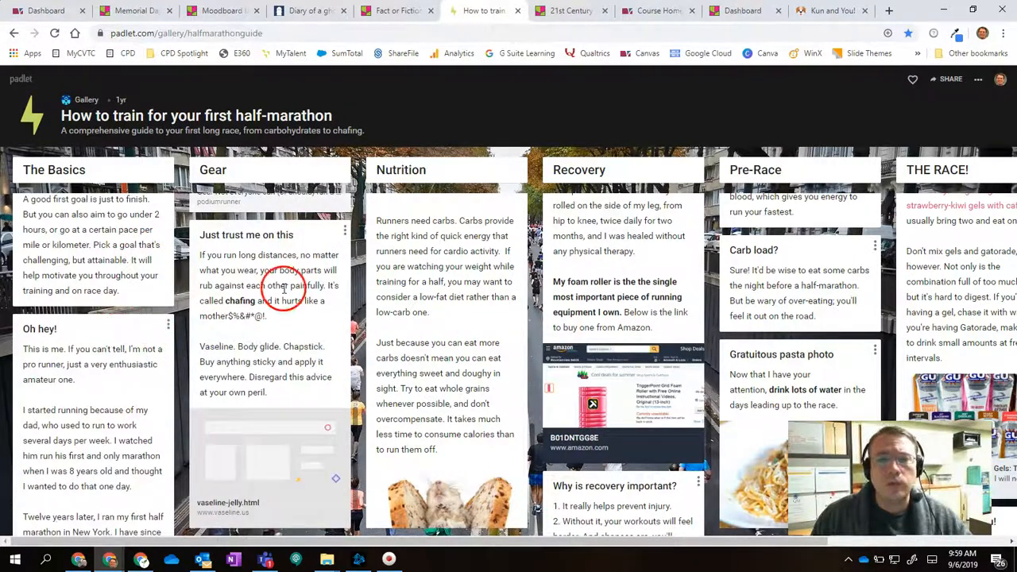
pyautogui.scroll(-3)
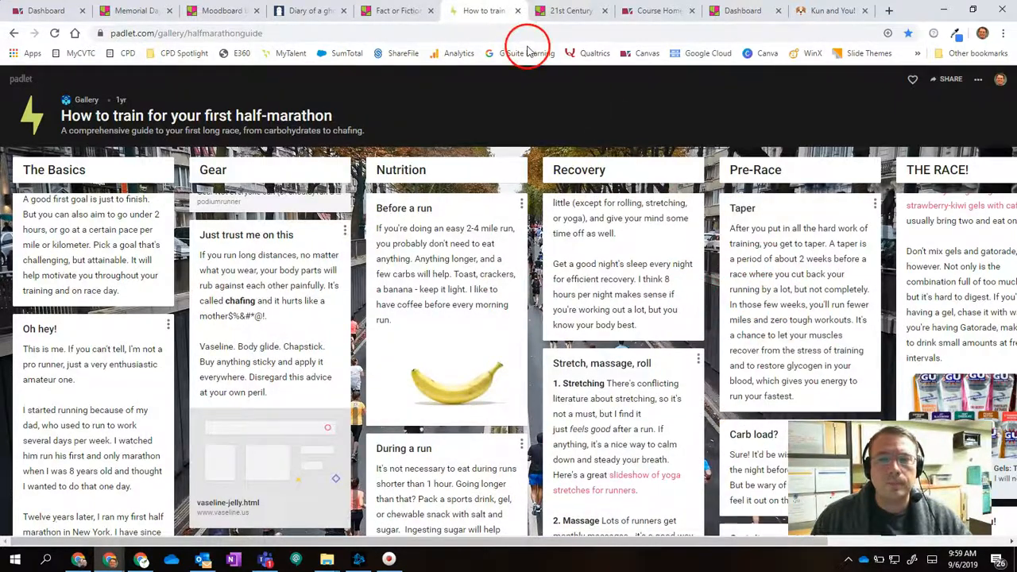
# Return to the 21st Century Teaching padlet, dismiss the embed panel, and scroll the board.
pyautogui.click(569, 10)
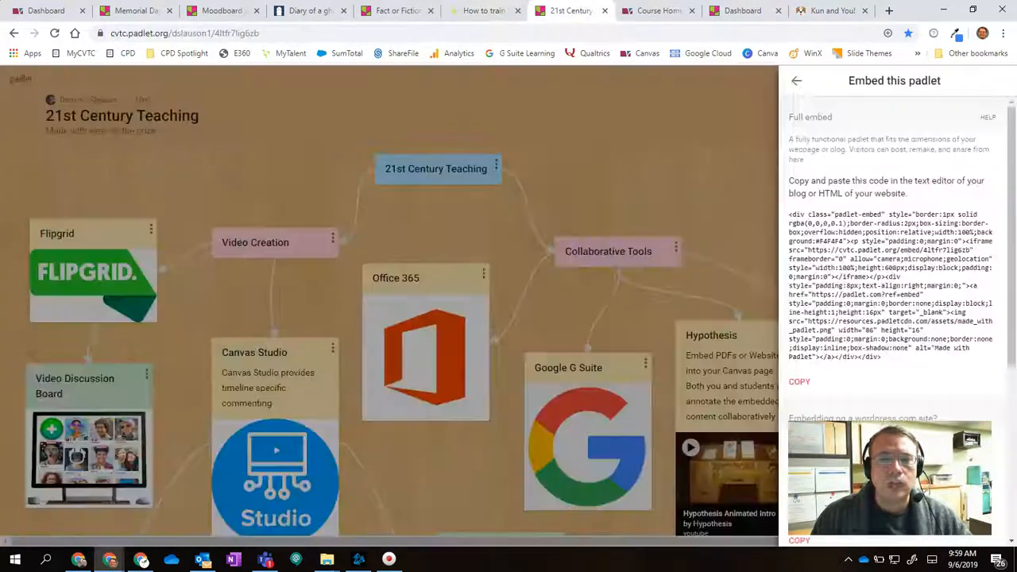
pyautogui.click(797, 80)
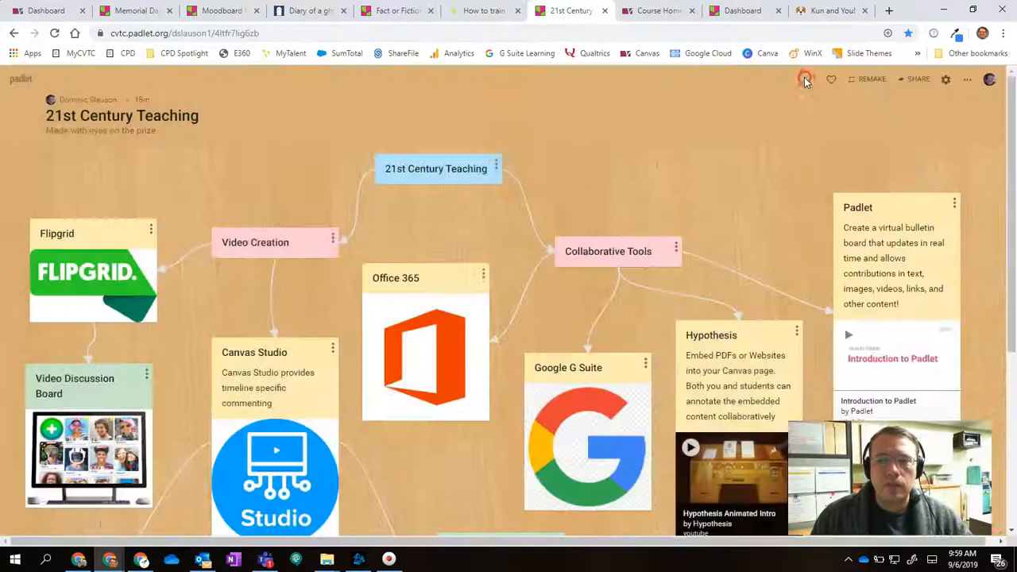
pyautogui.scroll(-3)
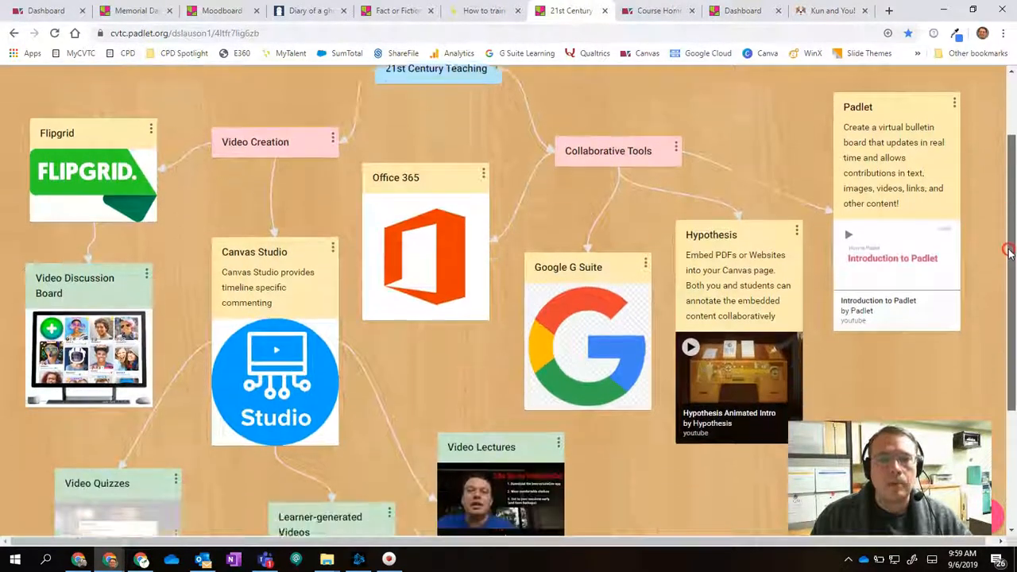
pyautogui.scroll(3)
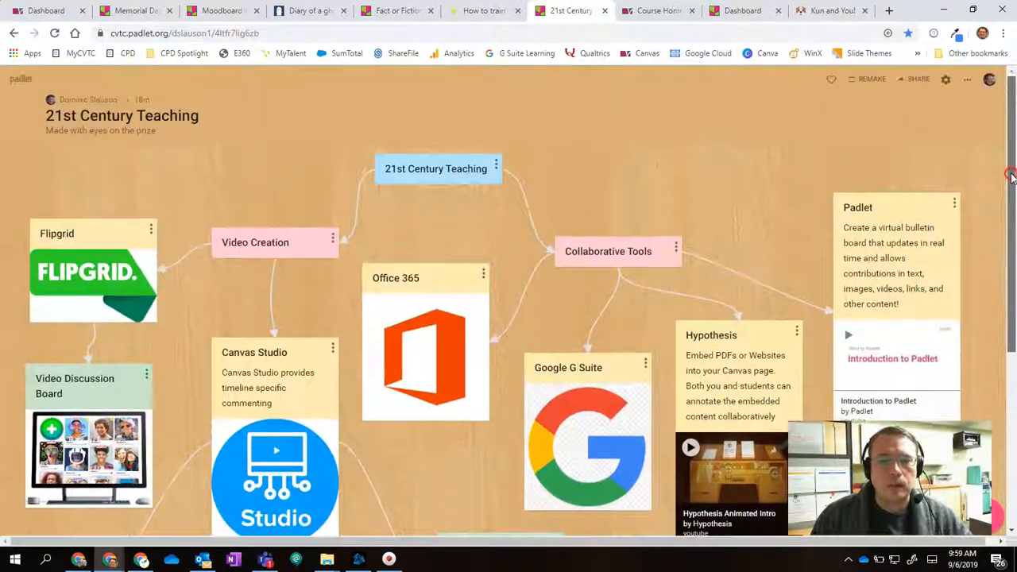
pyautogui.scroll(-3)
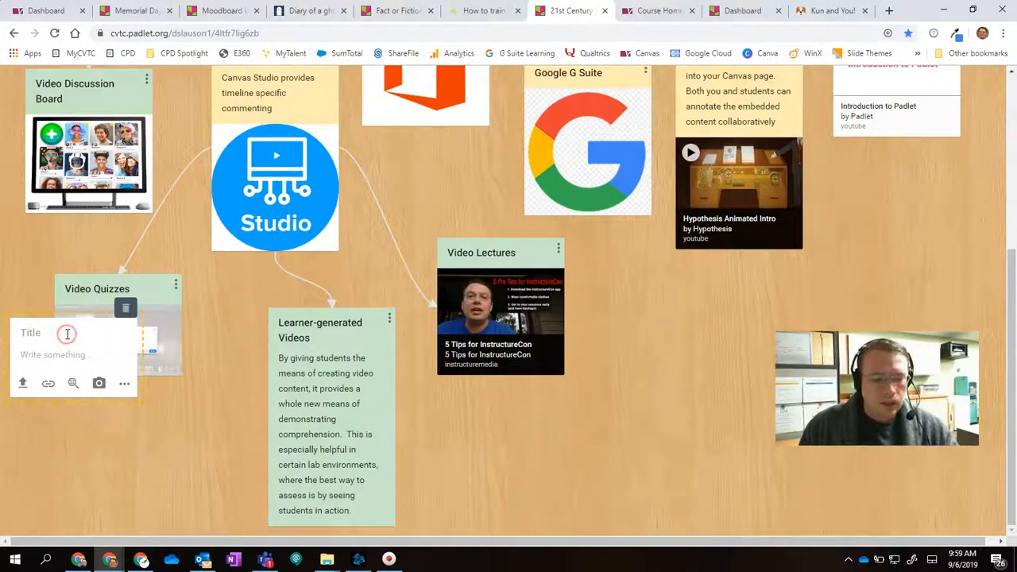
# Add a post titled 'Here is another idea!' with body text beside Video Lectures.
pyautogui.write('Here i')
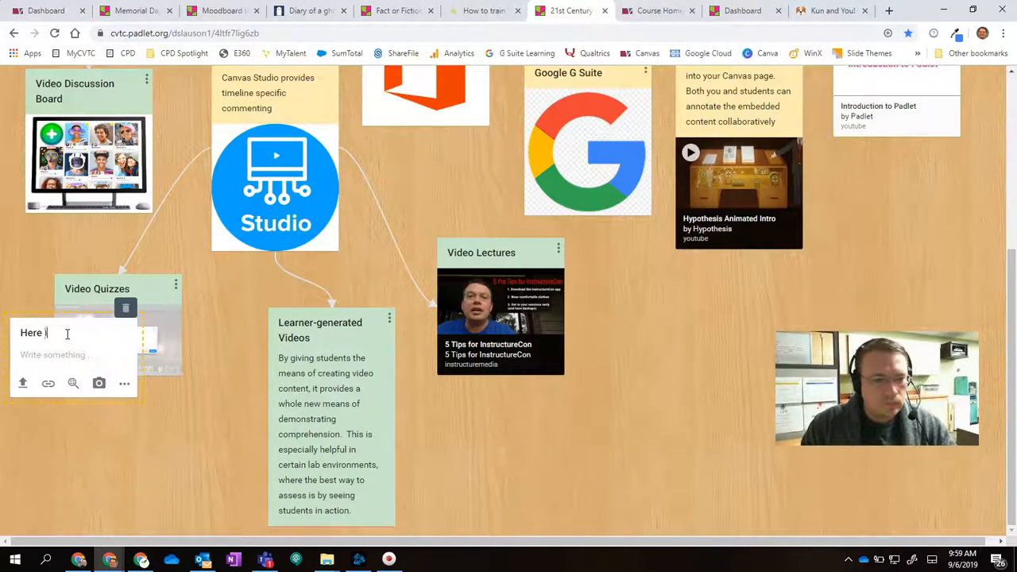
pyautogui.write('s another idea')
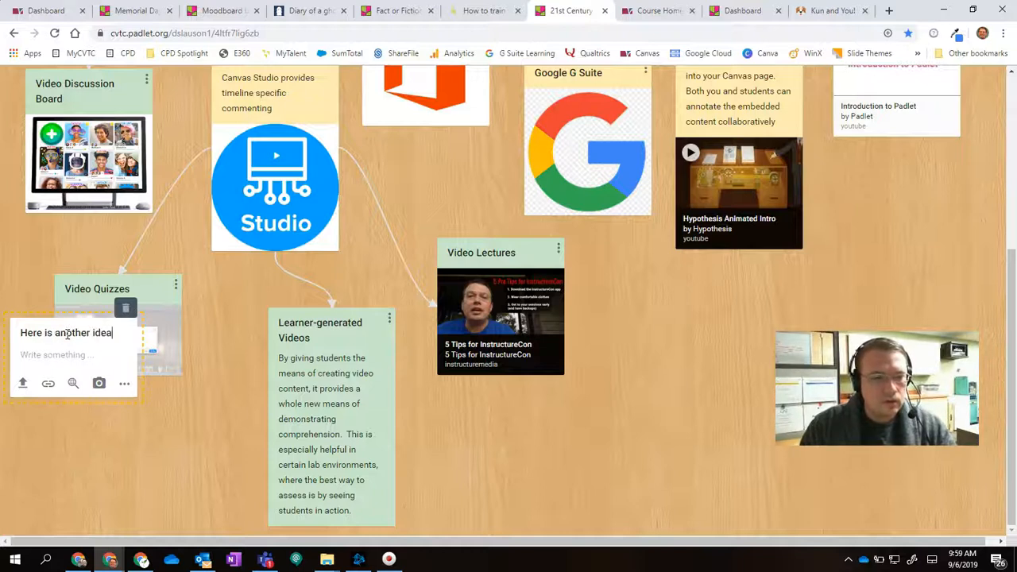
pyautogui.click(58, 354)
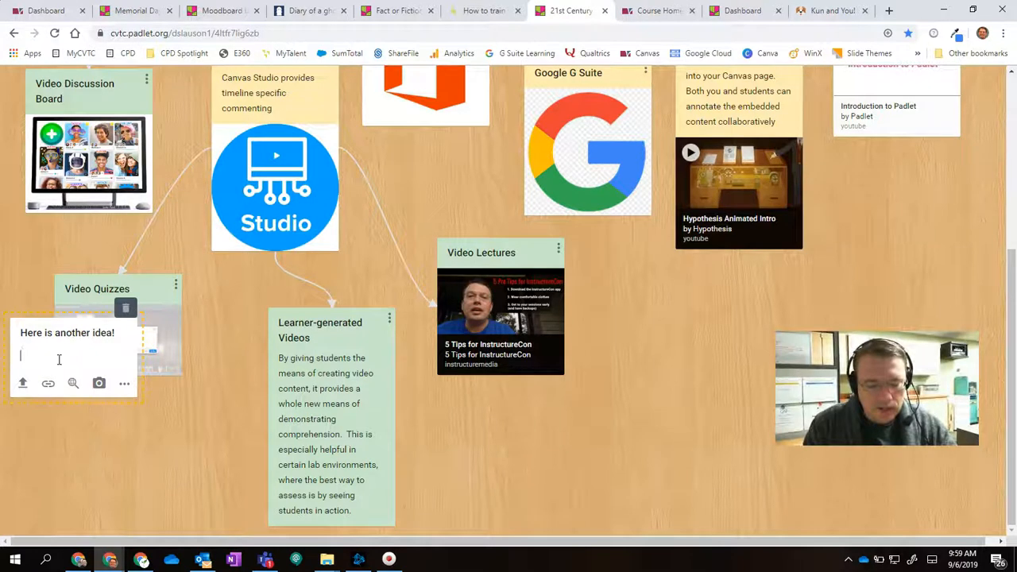
pyautogui.write('Here is some text')
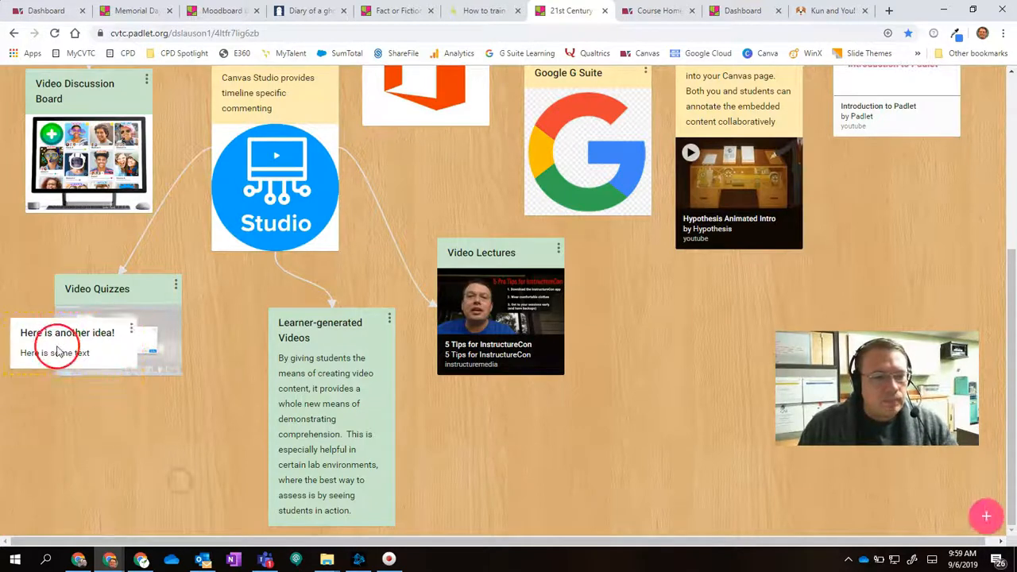
pyautogui.moveTo(68, 342); pyautogui.dragTo(731, 318)
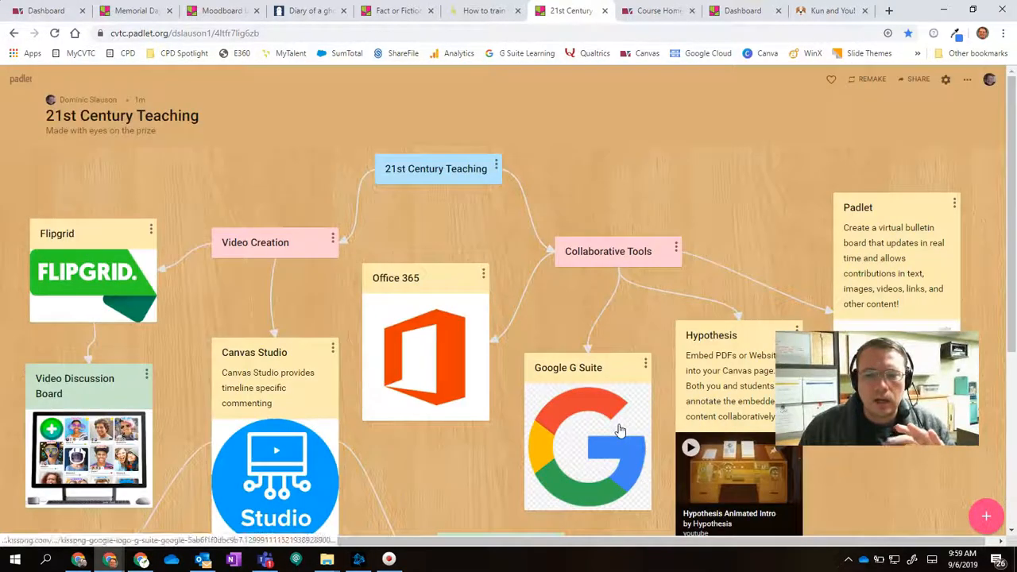
pyautogui.scroll(-3)
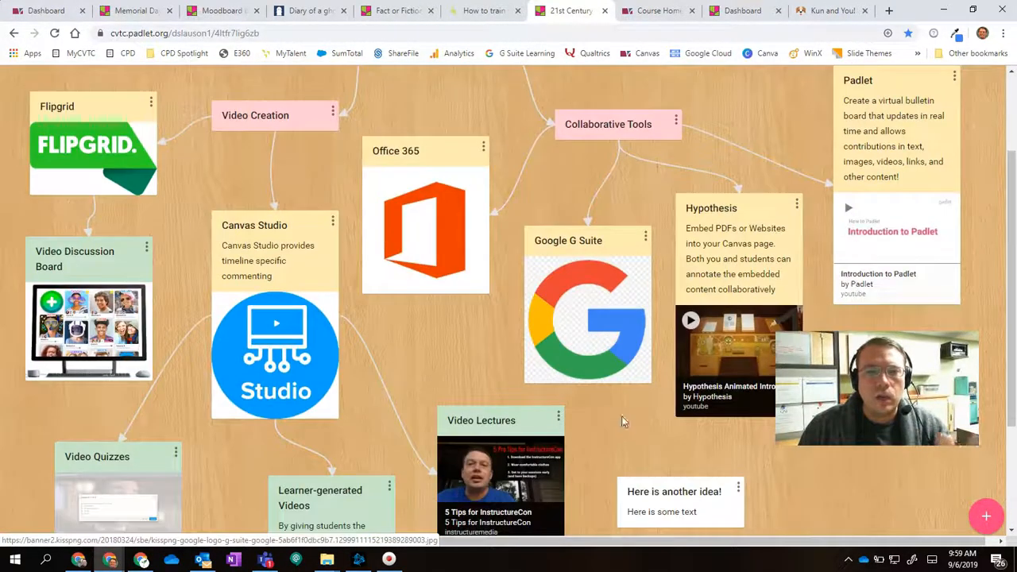
# Switch to the Memorial Days Around the World padlet and scroll its posts.
pyautogui.click(135, 11)
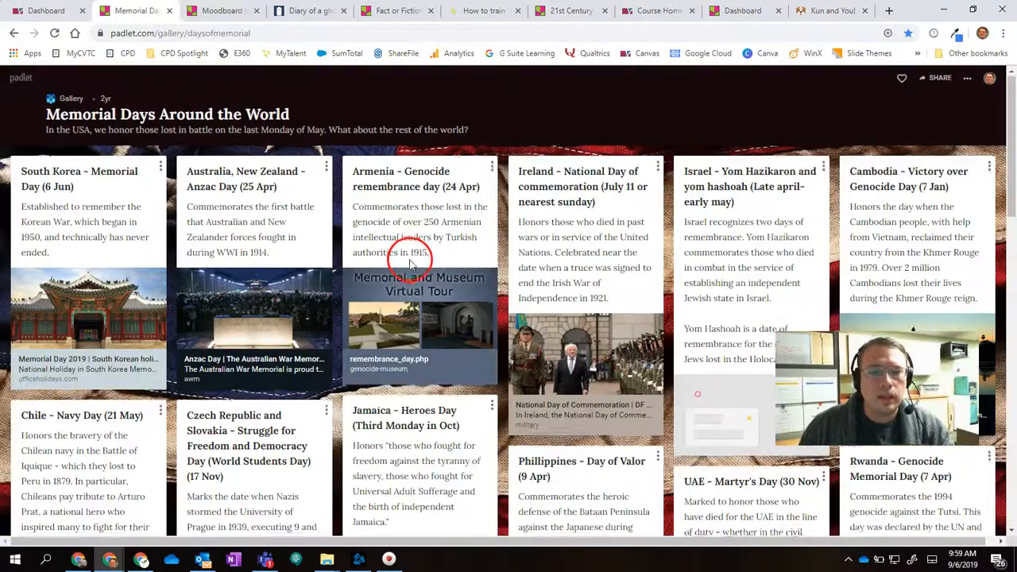
pyautogui.scroll(-3)
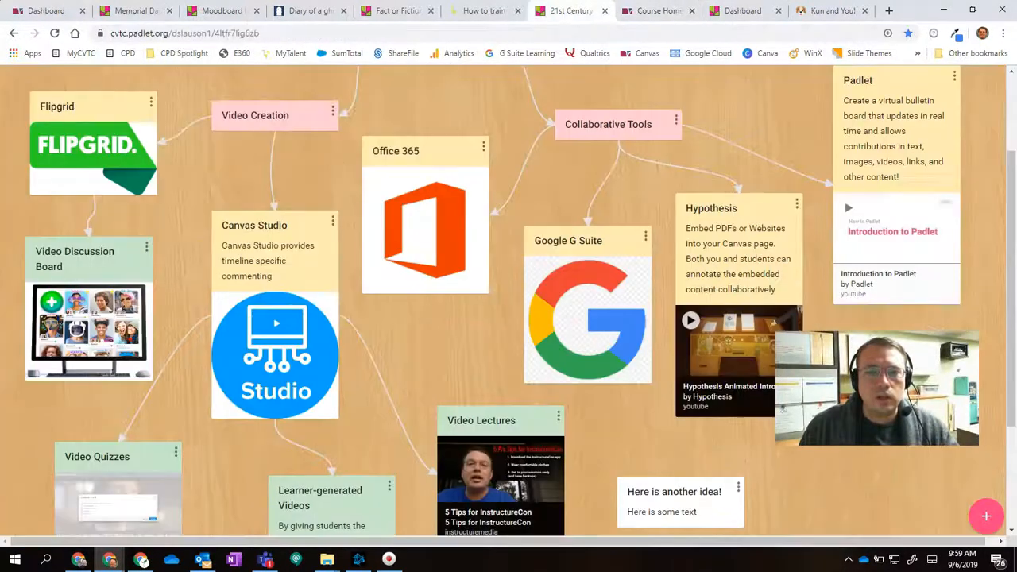
pyautogui.scroll(-3)
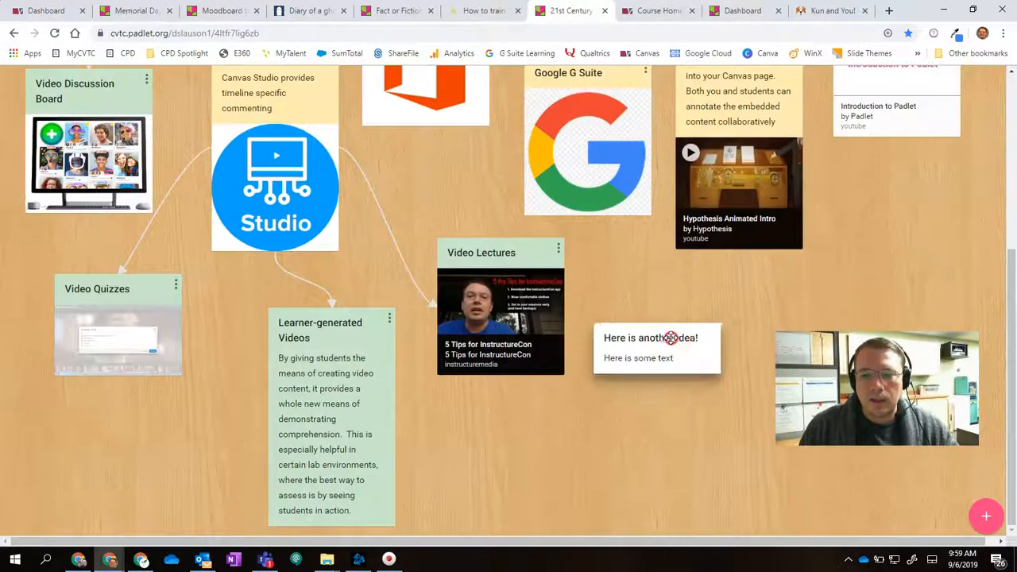
# Connect Video Lectures to the 'Here is another idea!' post, repositioning that post lower.
pyautogui.moveTo(655, 347); pyautogui.dragTo(666, 435)
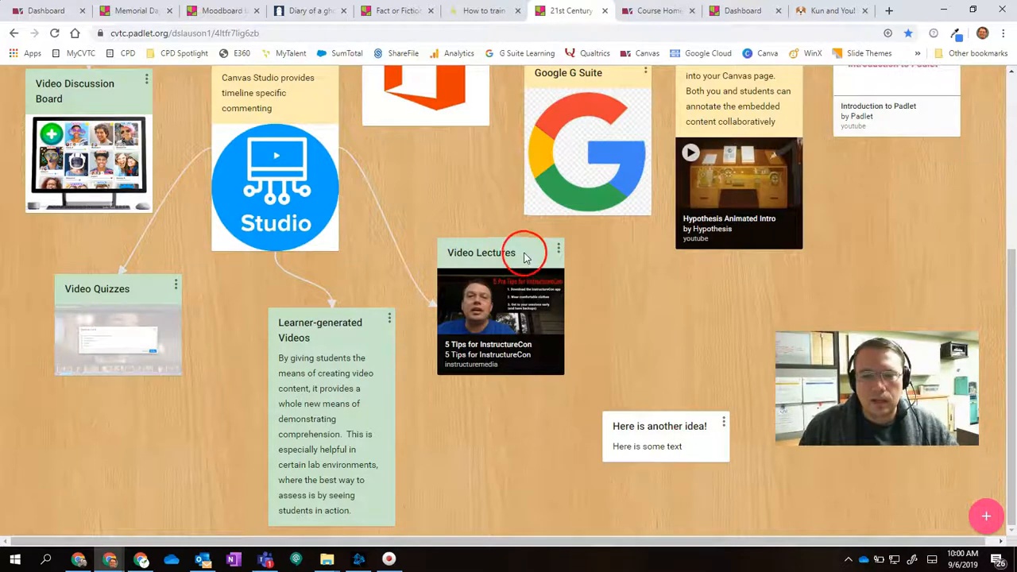
pyautogui.click(559, 250)
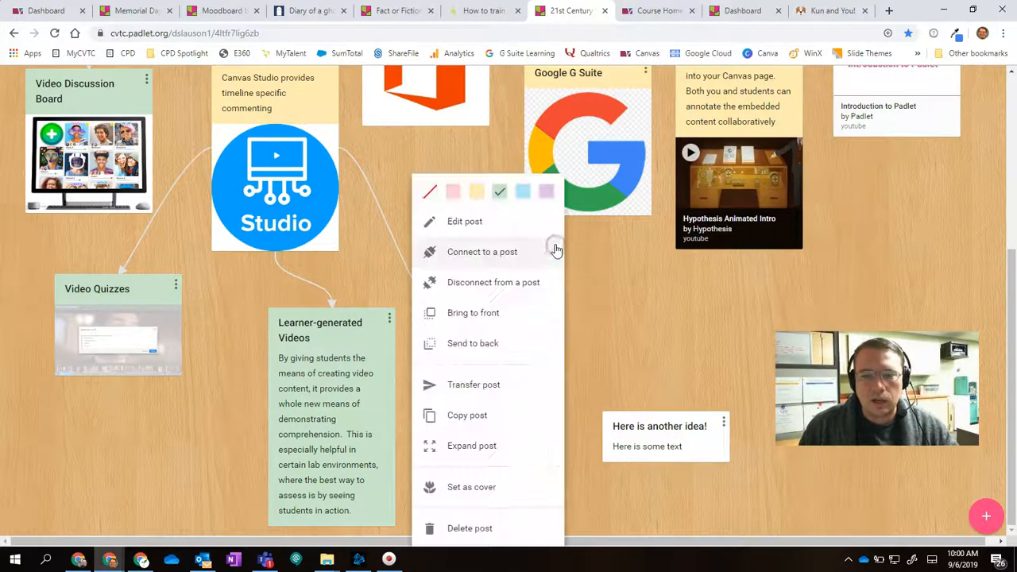
pyautogui.click(482, 252)
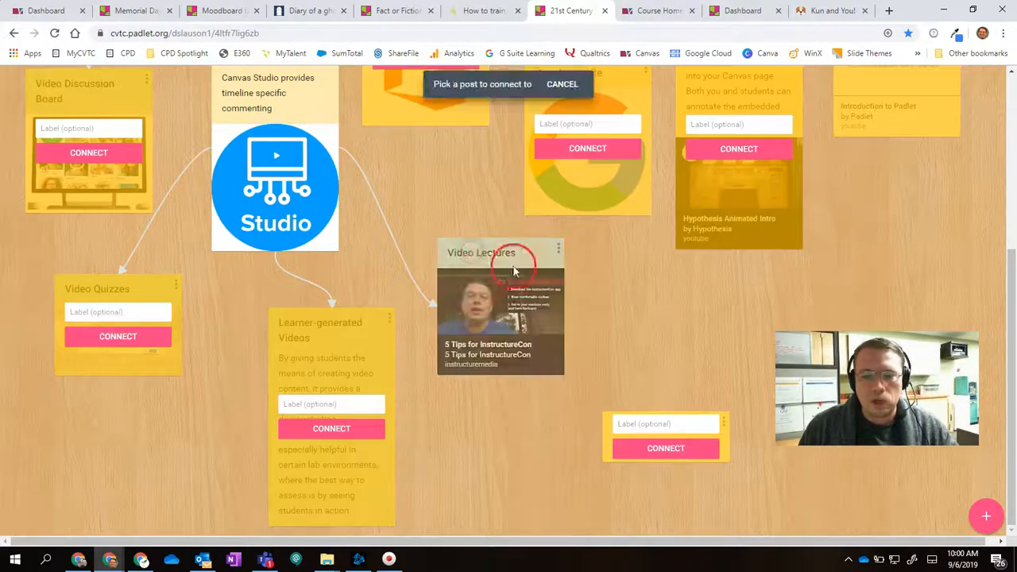
pyautogui.click(562, 84)
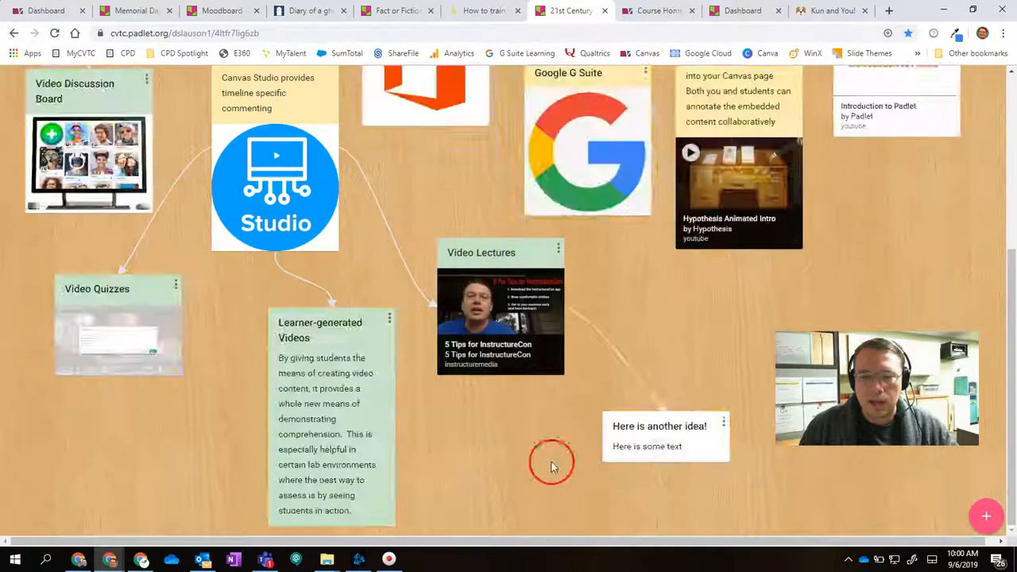
pyautogui.moveTo(666, 436); pyautogui.dragTo(608, 443)
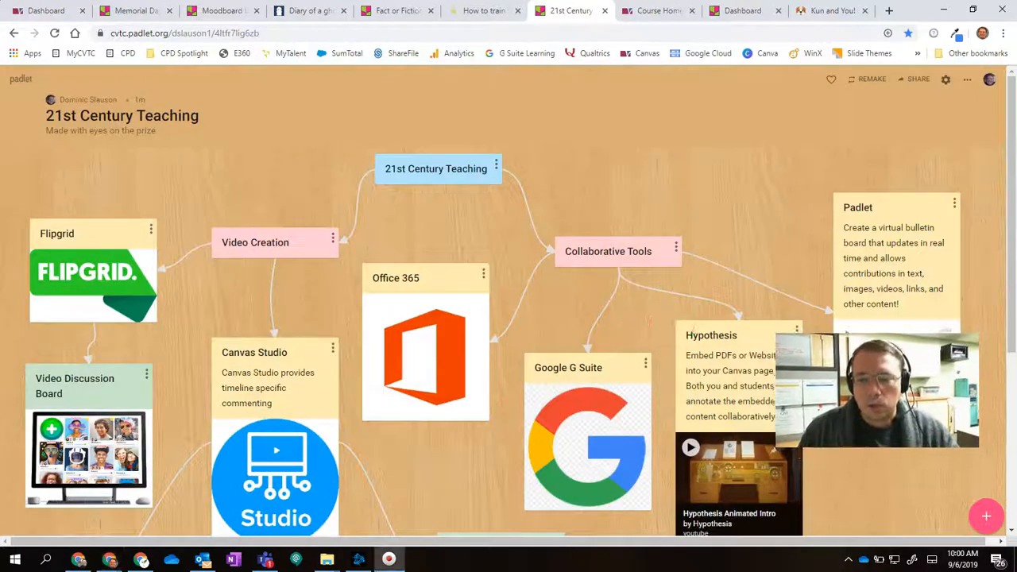
pyautogui.moveTo(644, 10)
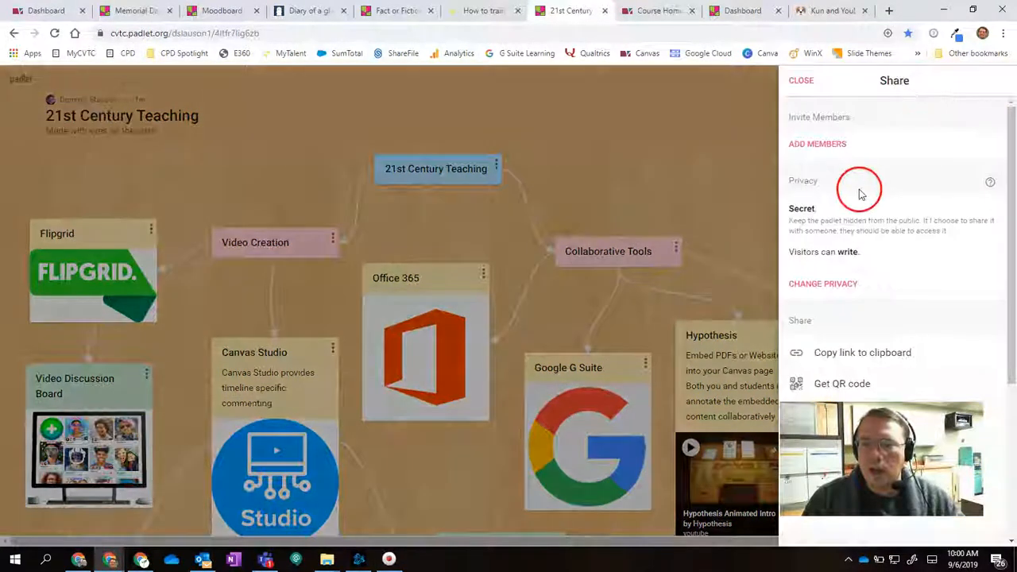
# Review the Secret privacy sharing settings and dismiss the Share panel.
pyautogui.scroll(-3)
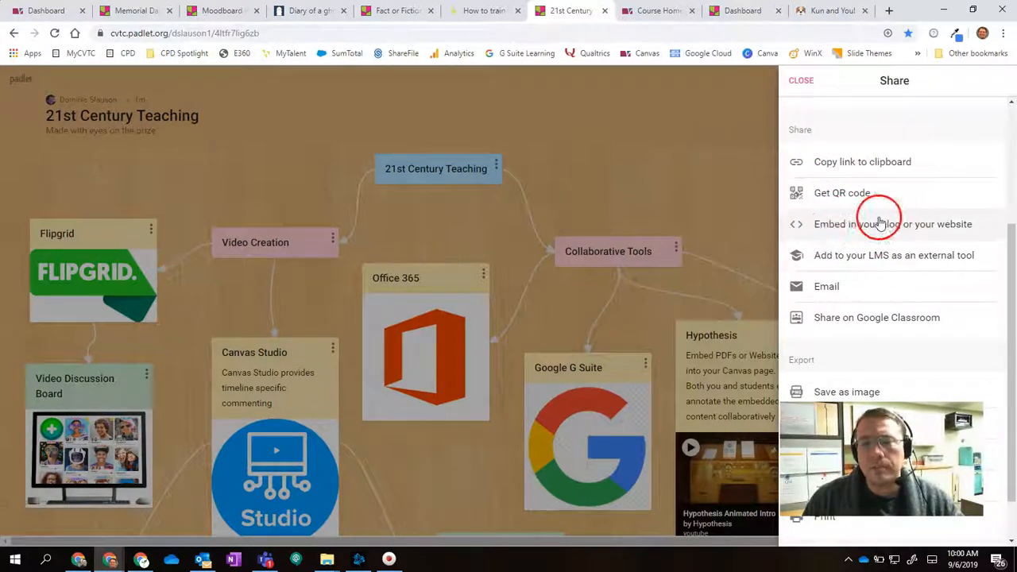
pyautogui.click(801, 81)
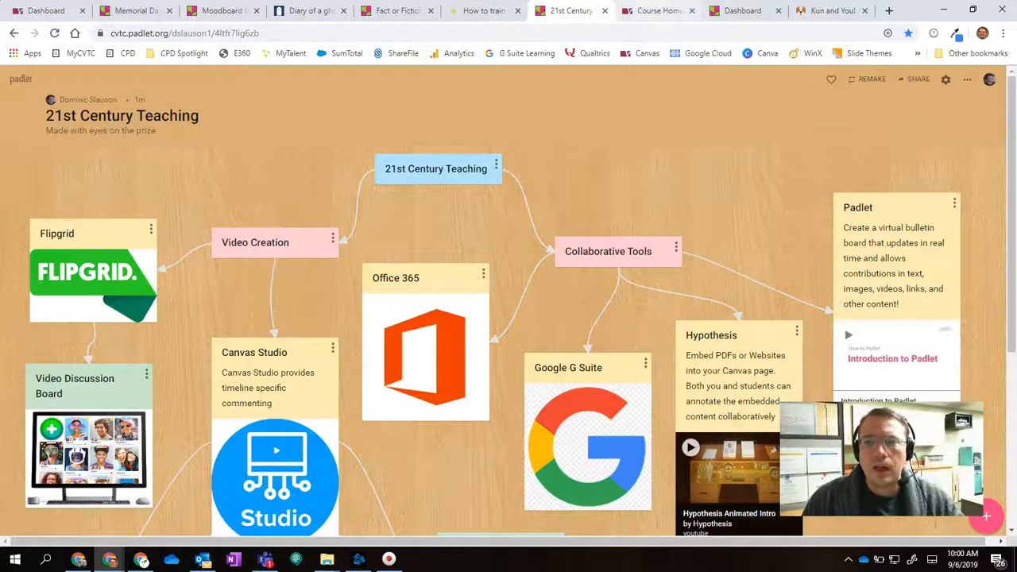
# Switch to the Canvas Course Home page and scroll through the embedded 21st Century Teaching padlet.
pyautogui.click(658, 10)
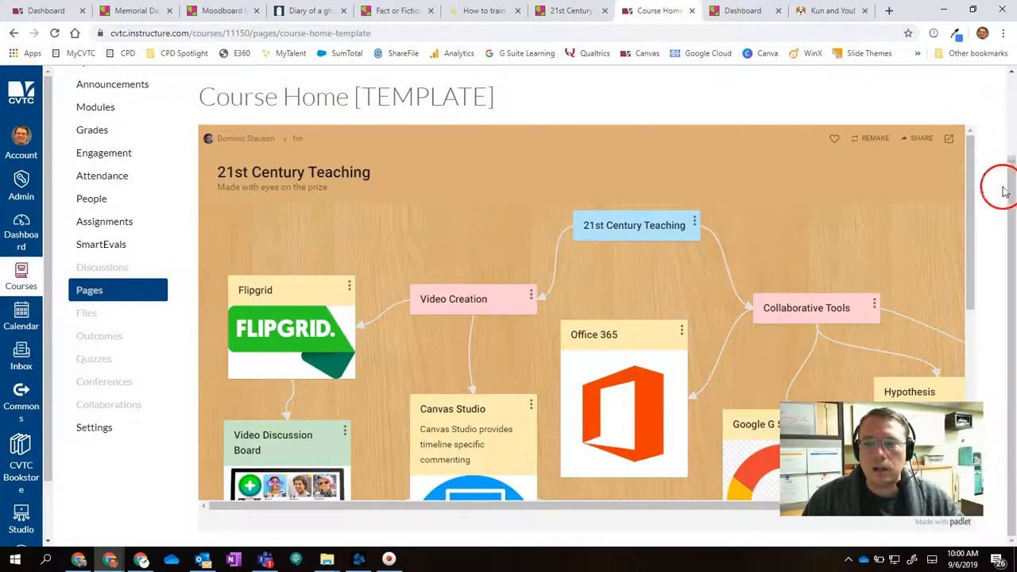
pyautogui.scroll(3)
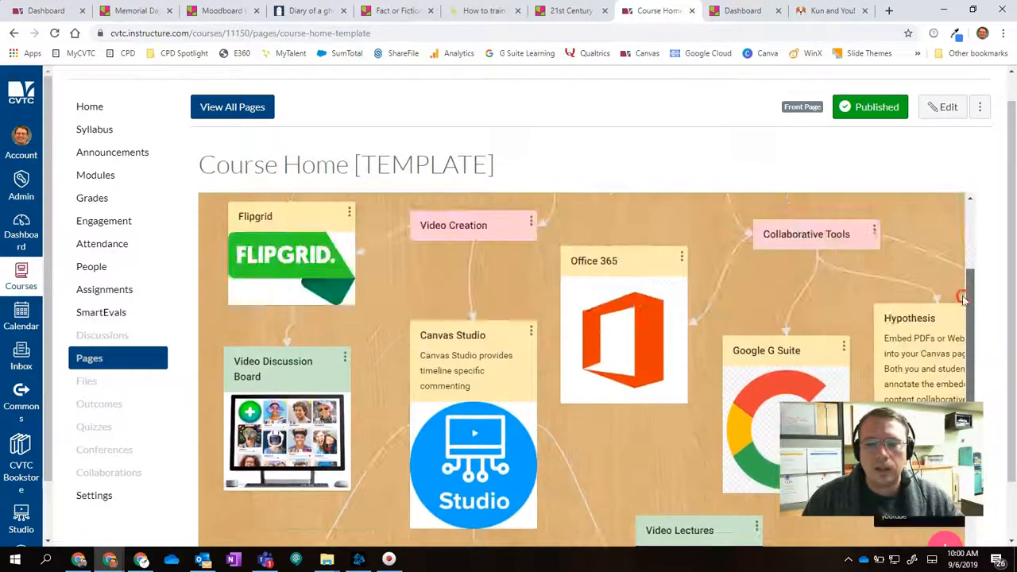
pyautogui.scroll(-3)
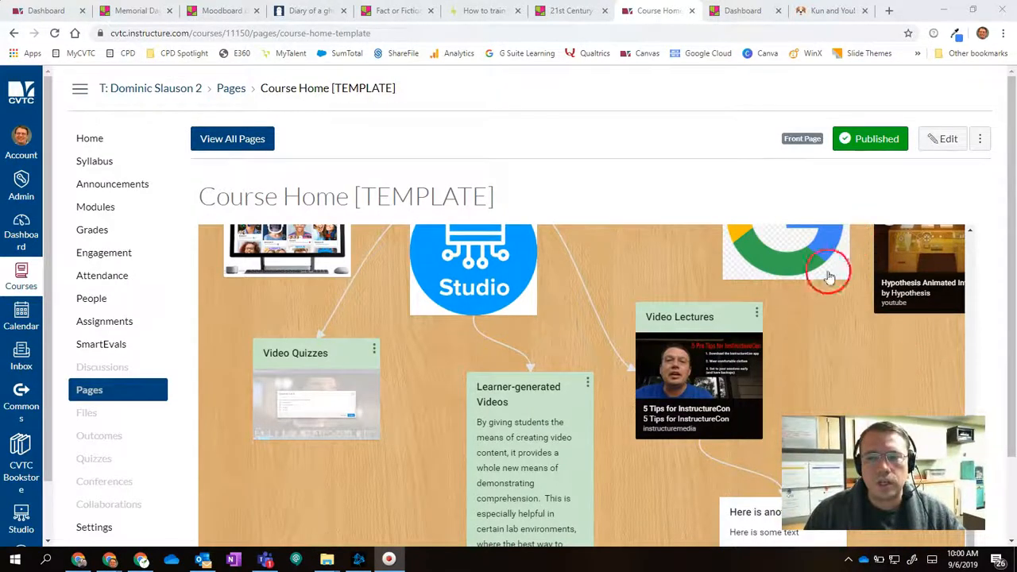
pyautogui.scroll(3)
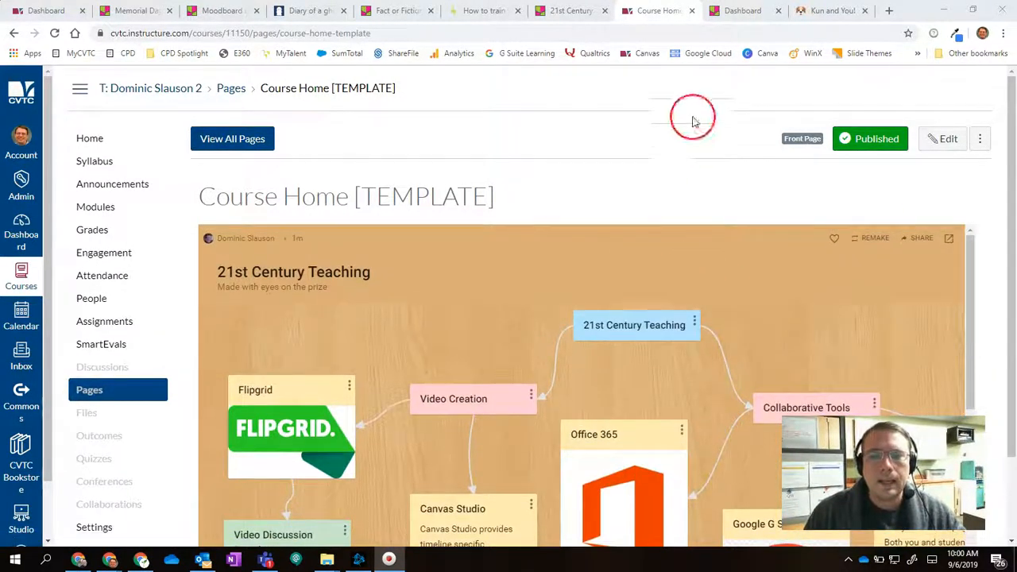
pyautogui.moveTo(711, 64)
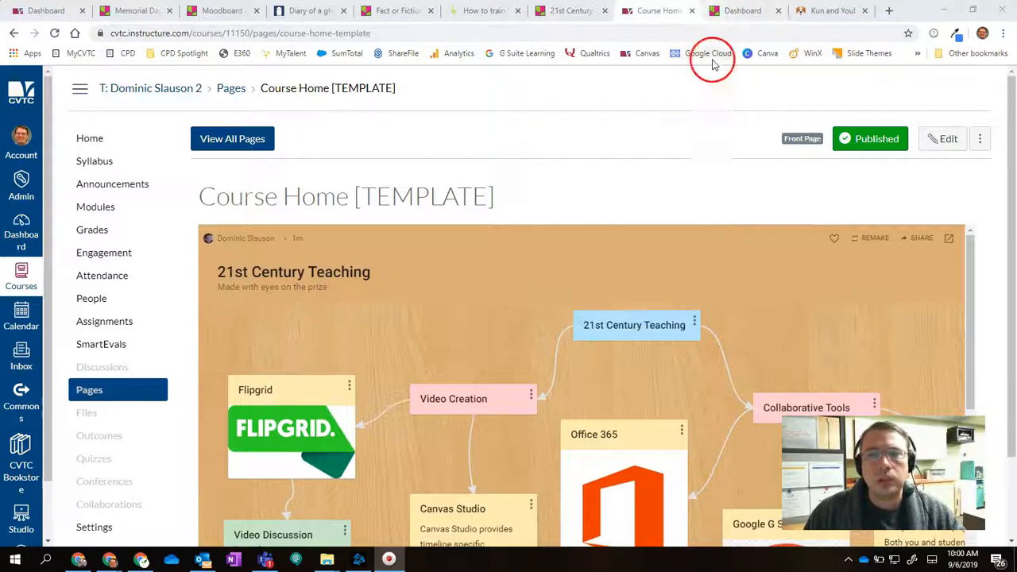
pyautogui.moveTo(769, 9)
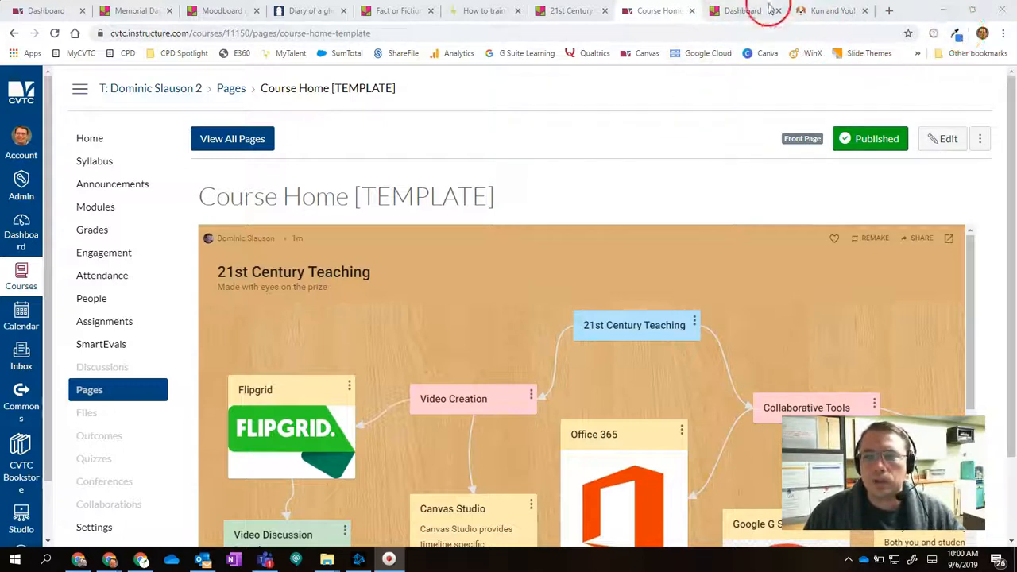
# Log out of Padlet from the dashboard and go to cvtc.padlet.org.
pyautogui.click(742, 10)
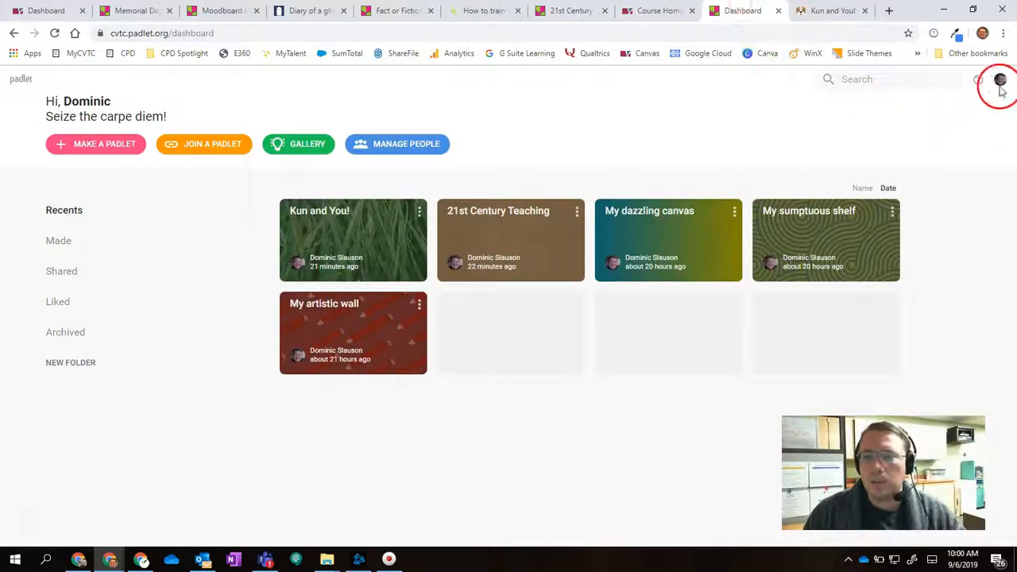
pyautogui.click(1000, 79)
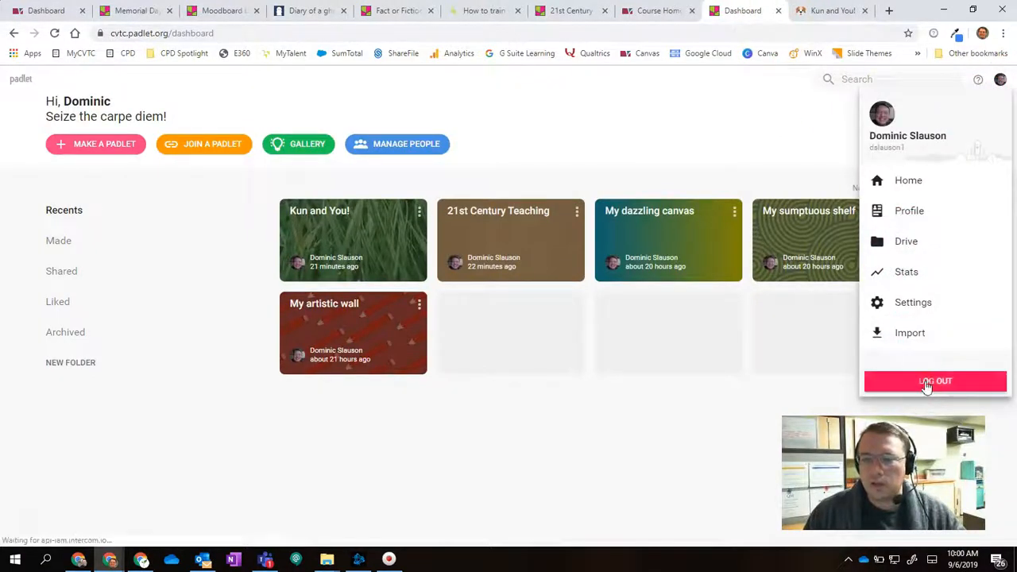
pyautogui.click(935, 381)
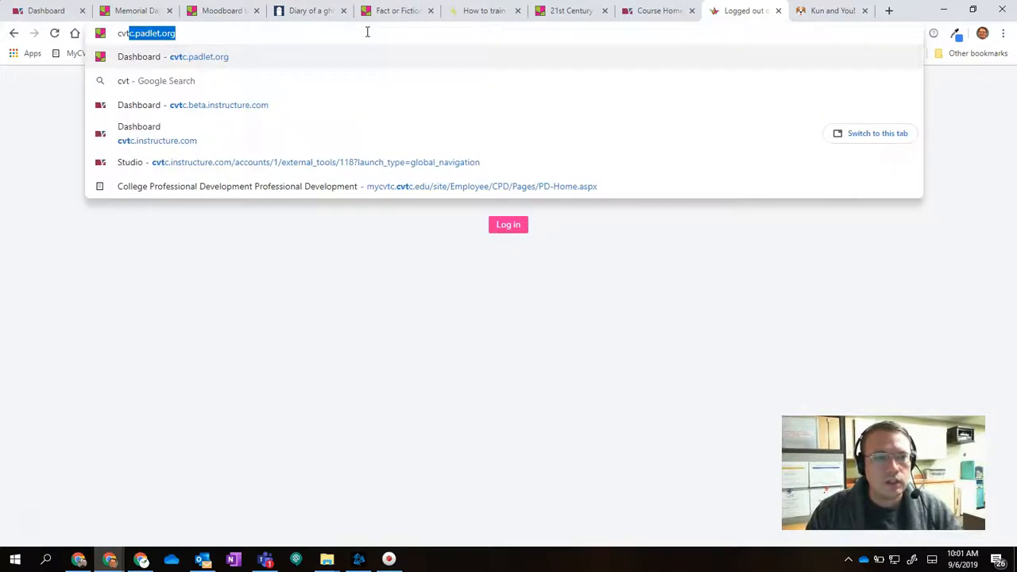
pyautogui.write('cvtc.padlet.org/auth/login')
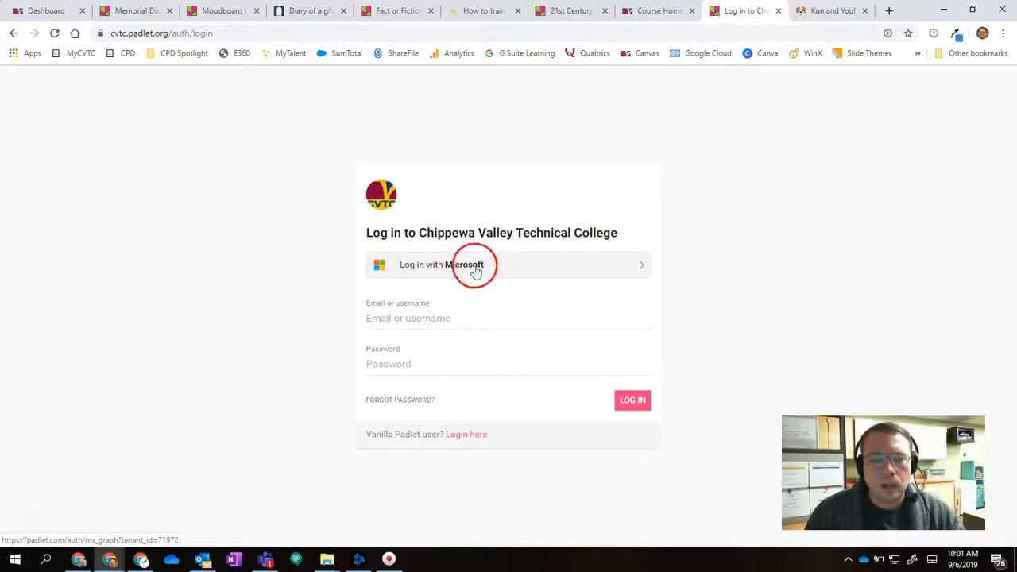
# Sign back into Padlet with the already signed-in Microsoft school account.
pyautogui.click(474, 264)
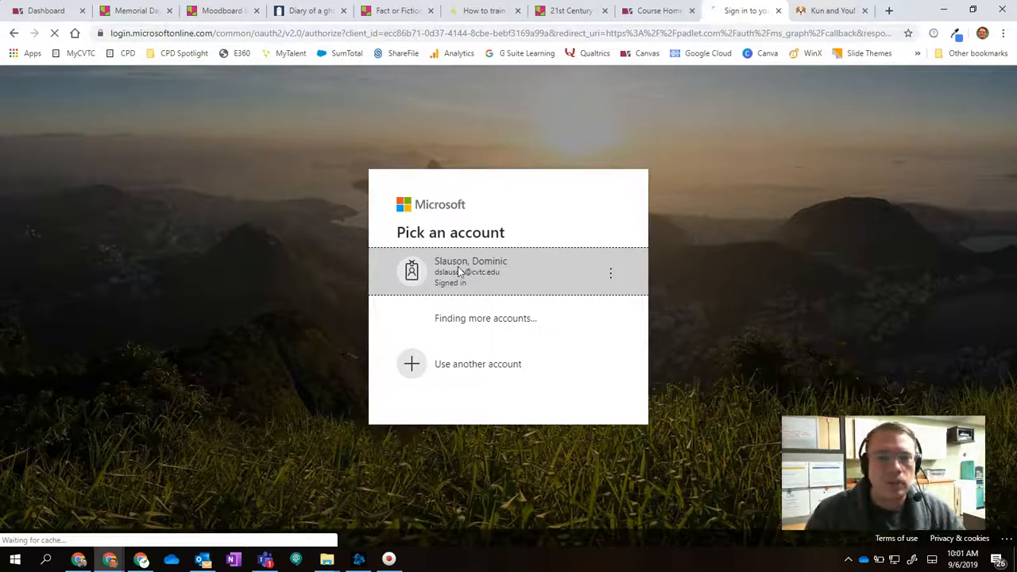
pyautogui.click(471, 270)
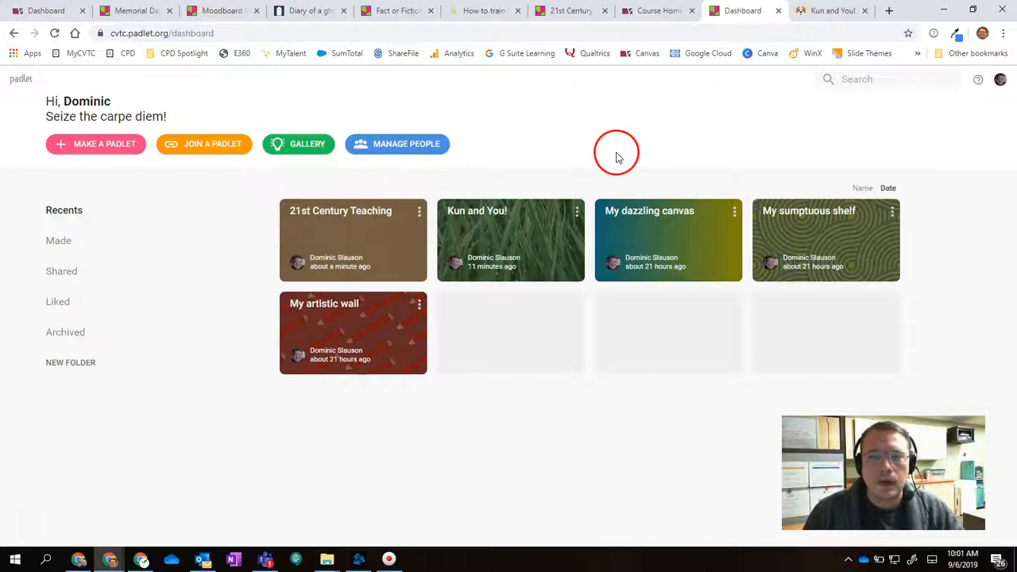
pyautogui.moveTo(159, 173)
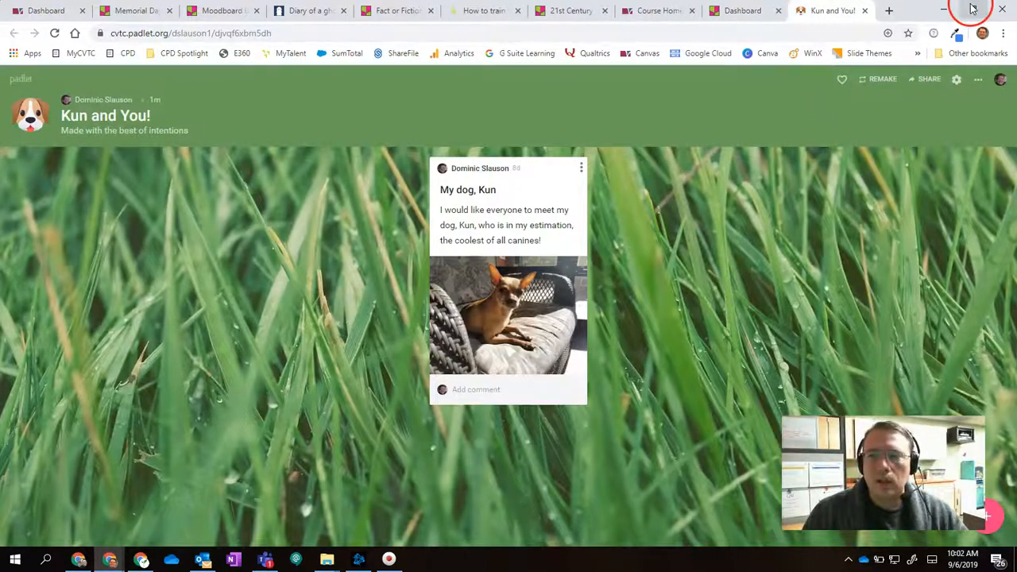
pyautogui.moveTo(970, 8)
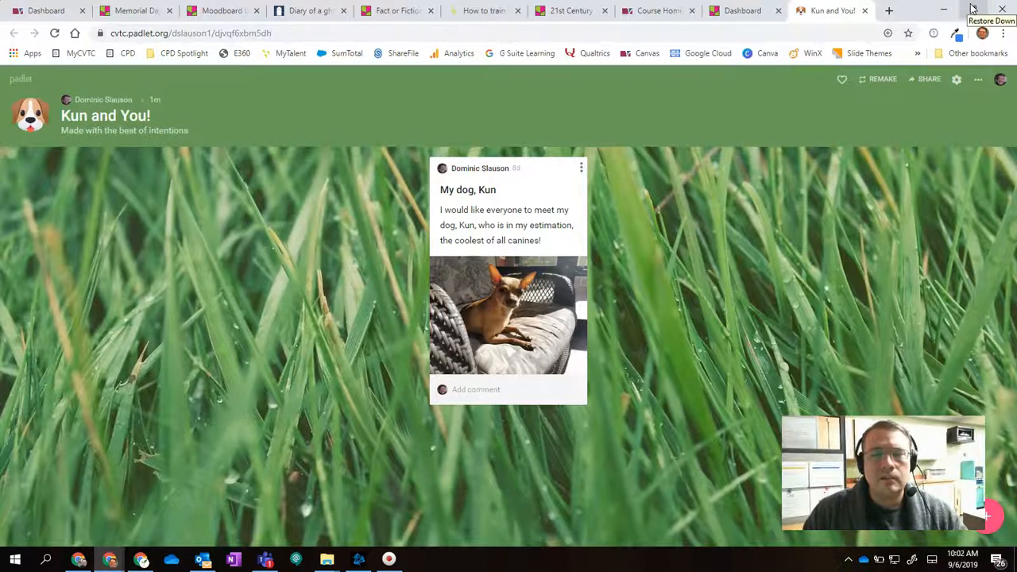
# Restore down the browser window showing the Kun and You! padlet.
pyautogui.click(546, 348)
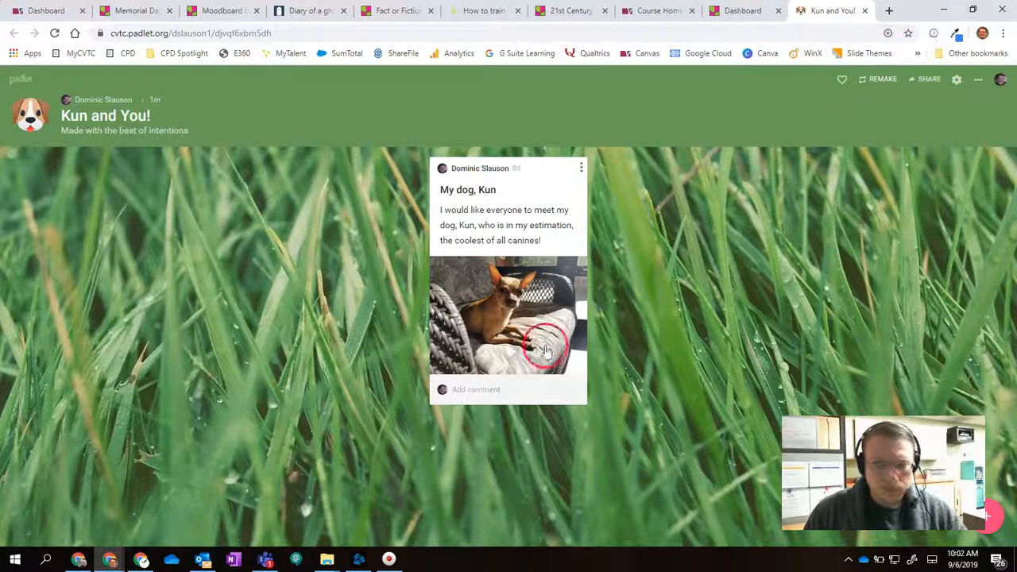
pyautogui.moveTo(723, 254)
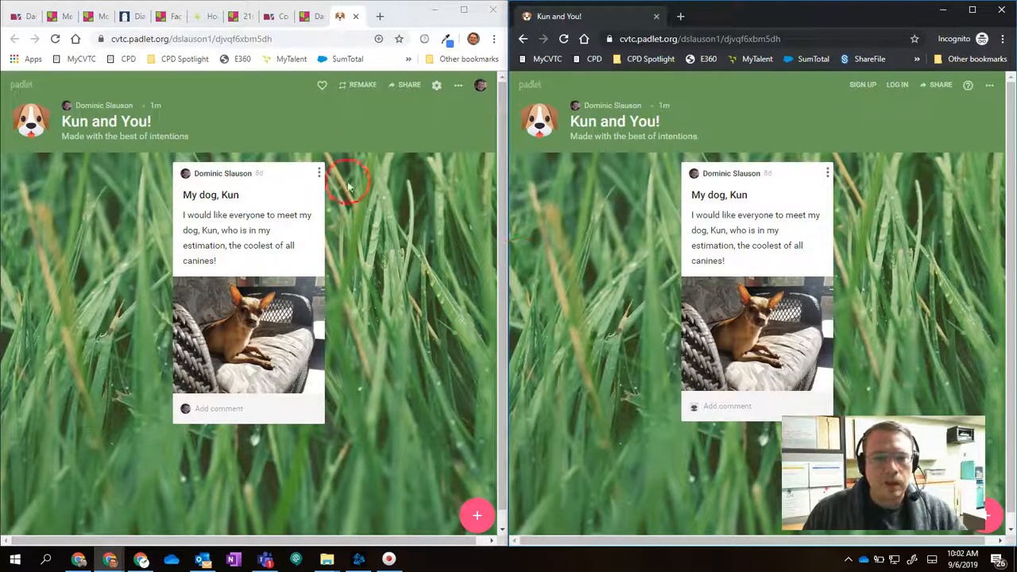
pyautogui.moveTo(141, 322)
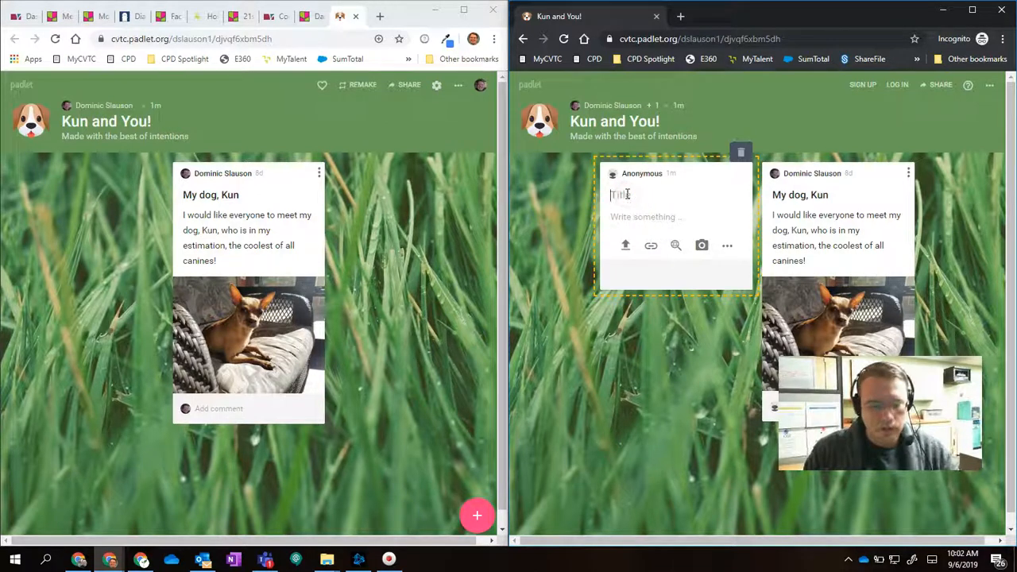
# Post 'Kun seems so cool' with 'I hope I can meet him some day! Super dog!'.
pyautogui.write('Kun')
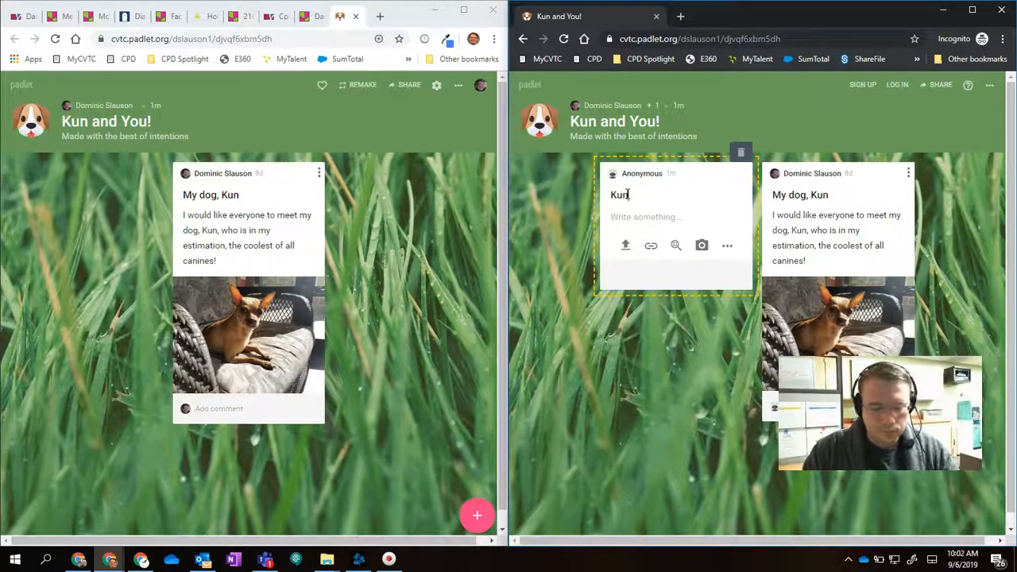
pyautogui.write('seems so cool')
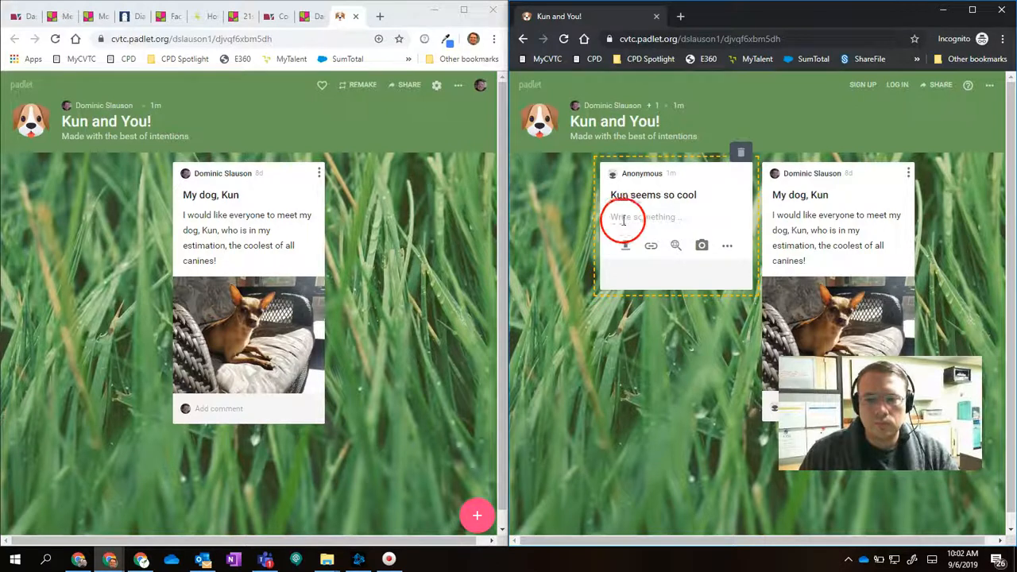
pyautogui.write('I hope')
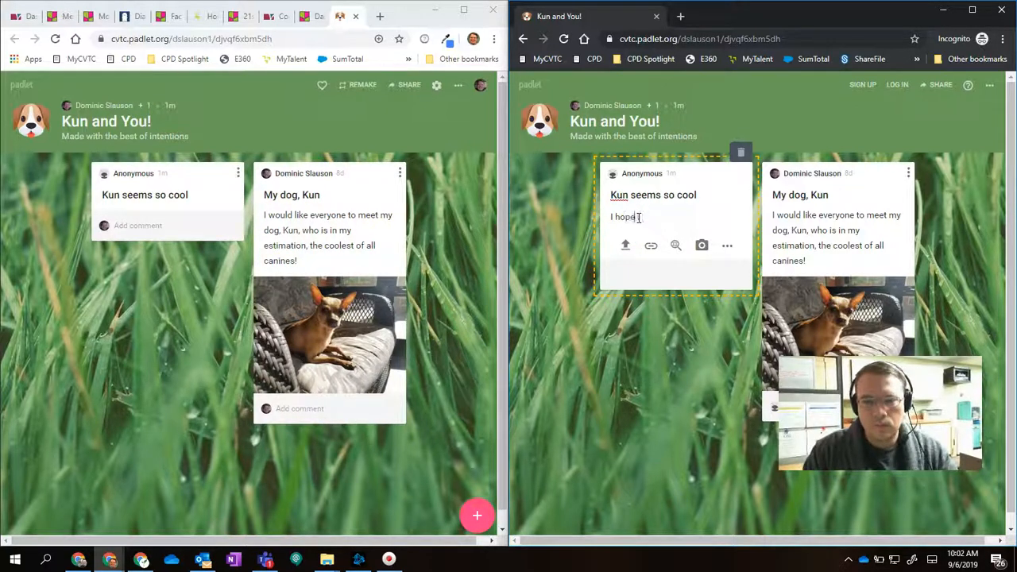
pyautogui.write('I can meet him s')
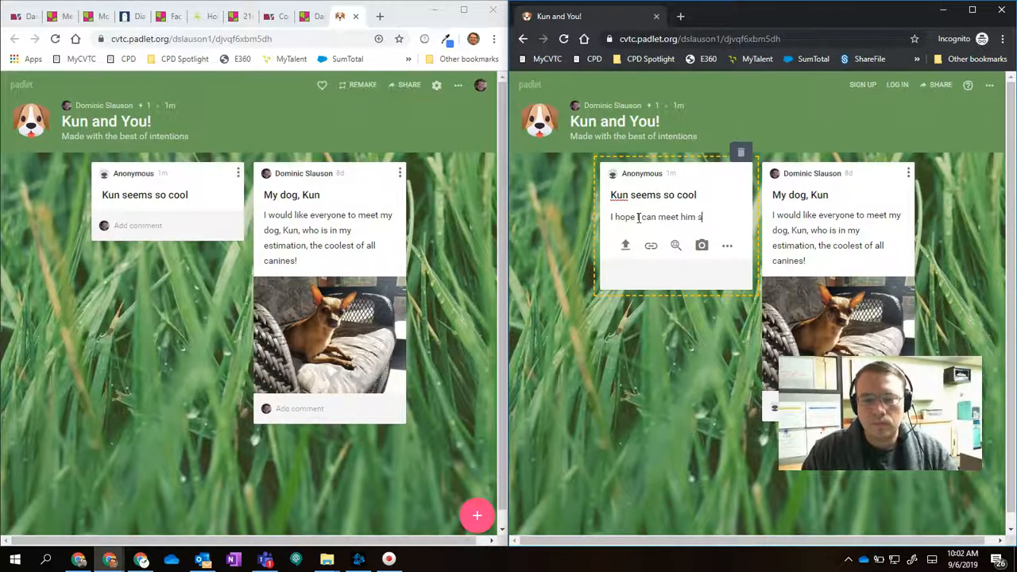
pyautogui.write('ome day!')
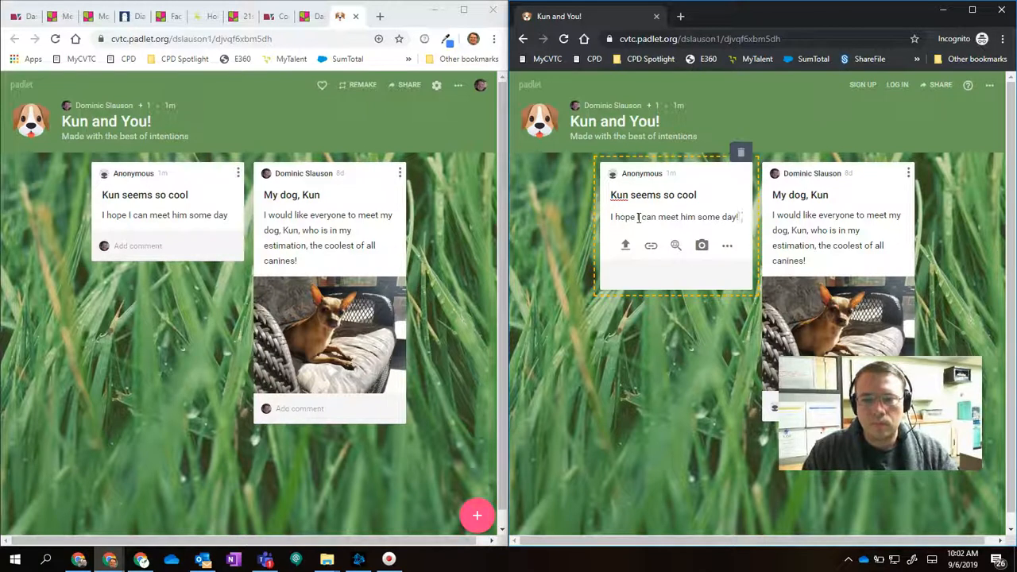
pyautogui.write('Super dog!')
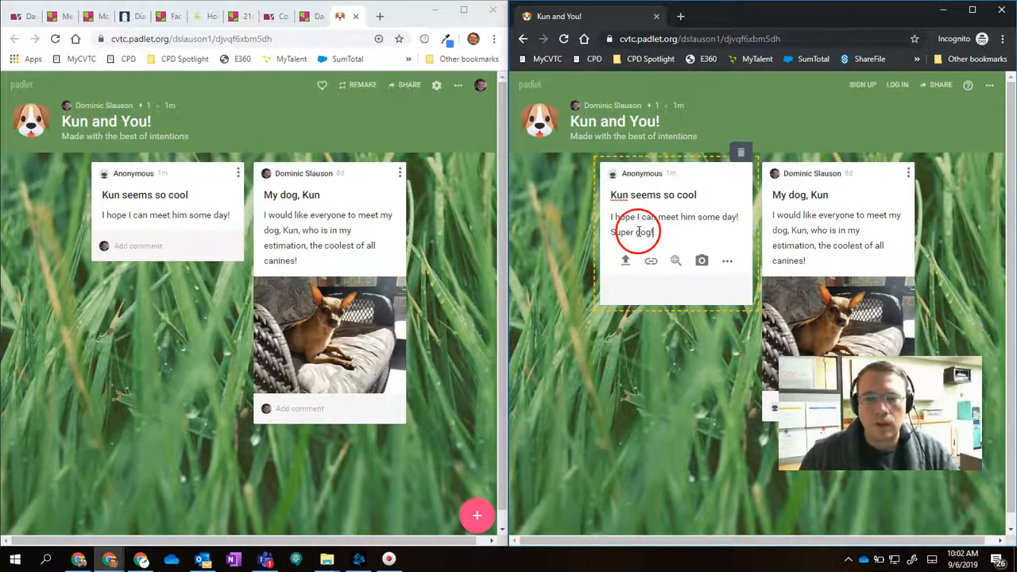